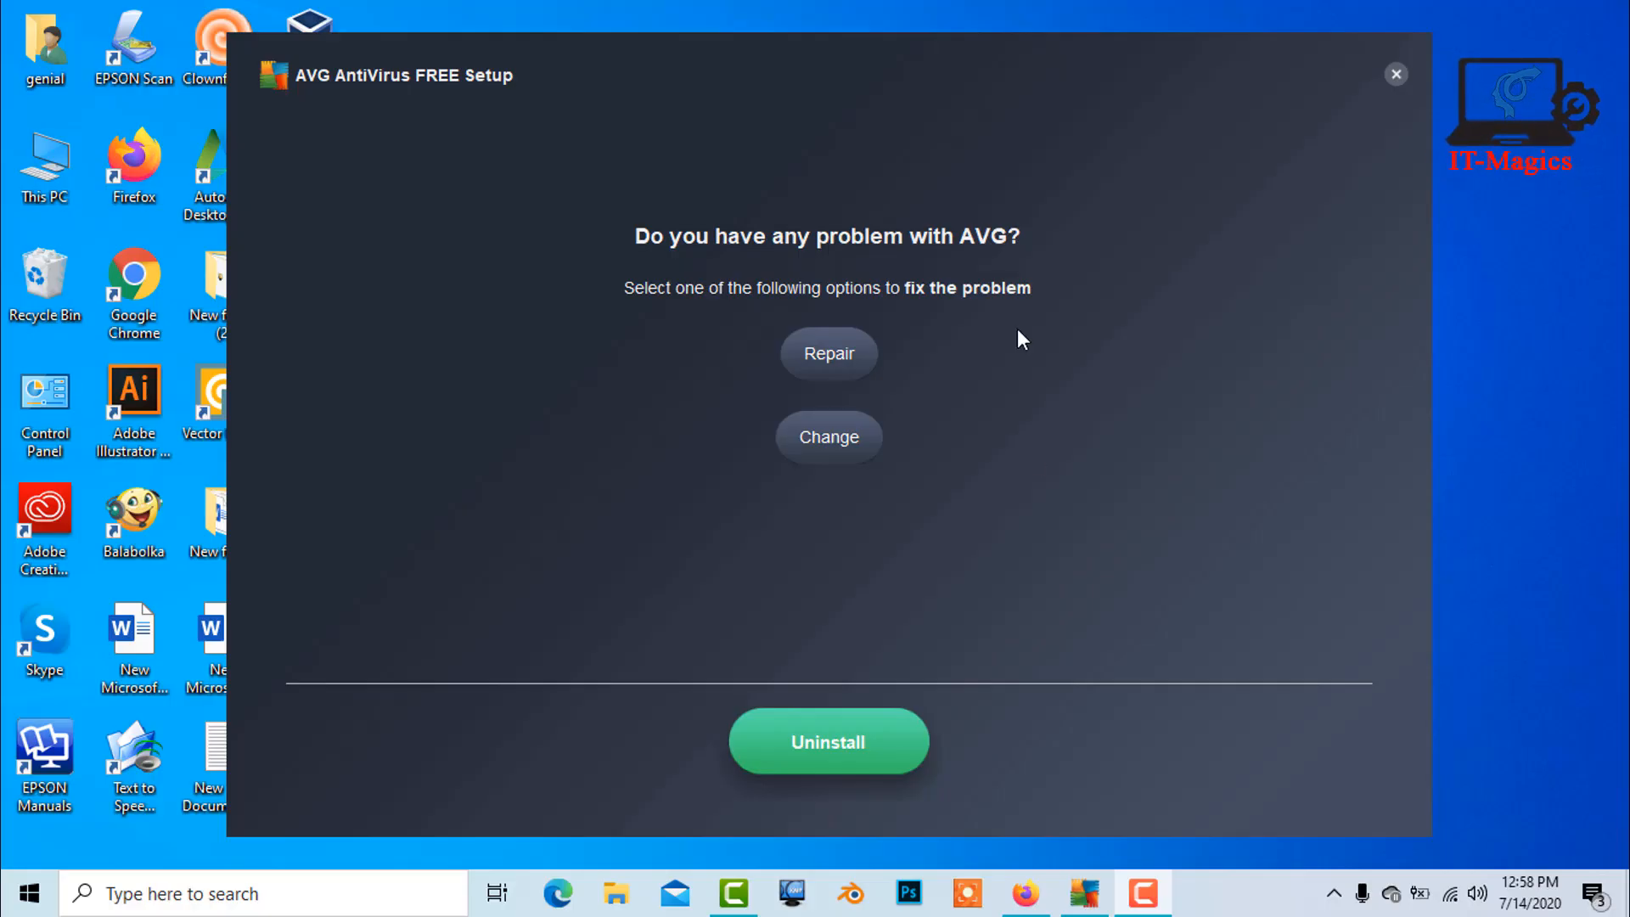
mouse_move(788, 350)
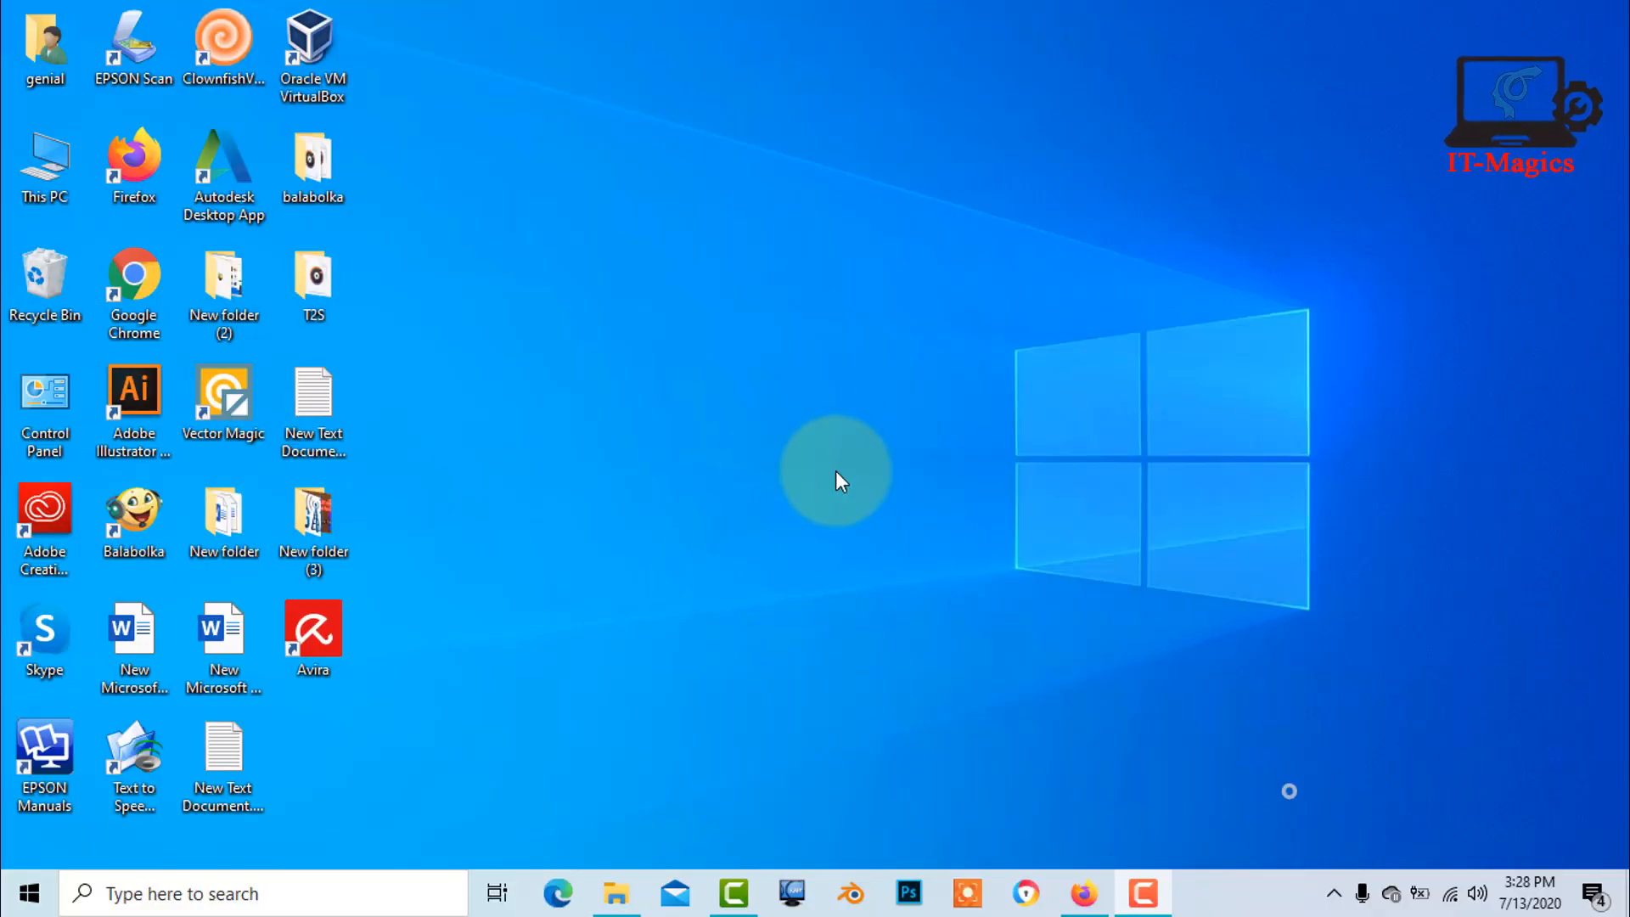
mouse_move(282, 845)
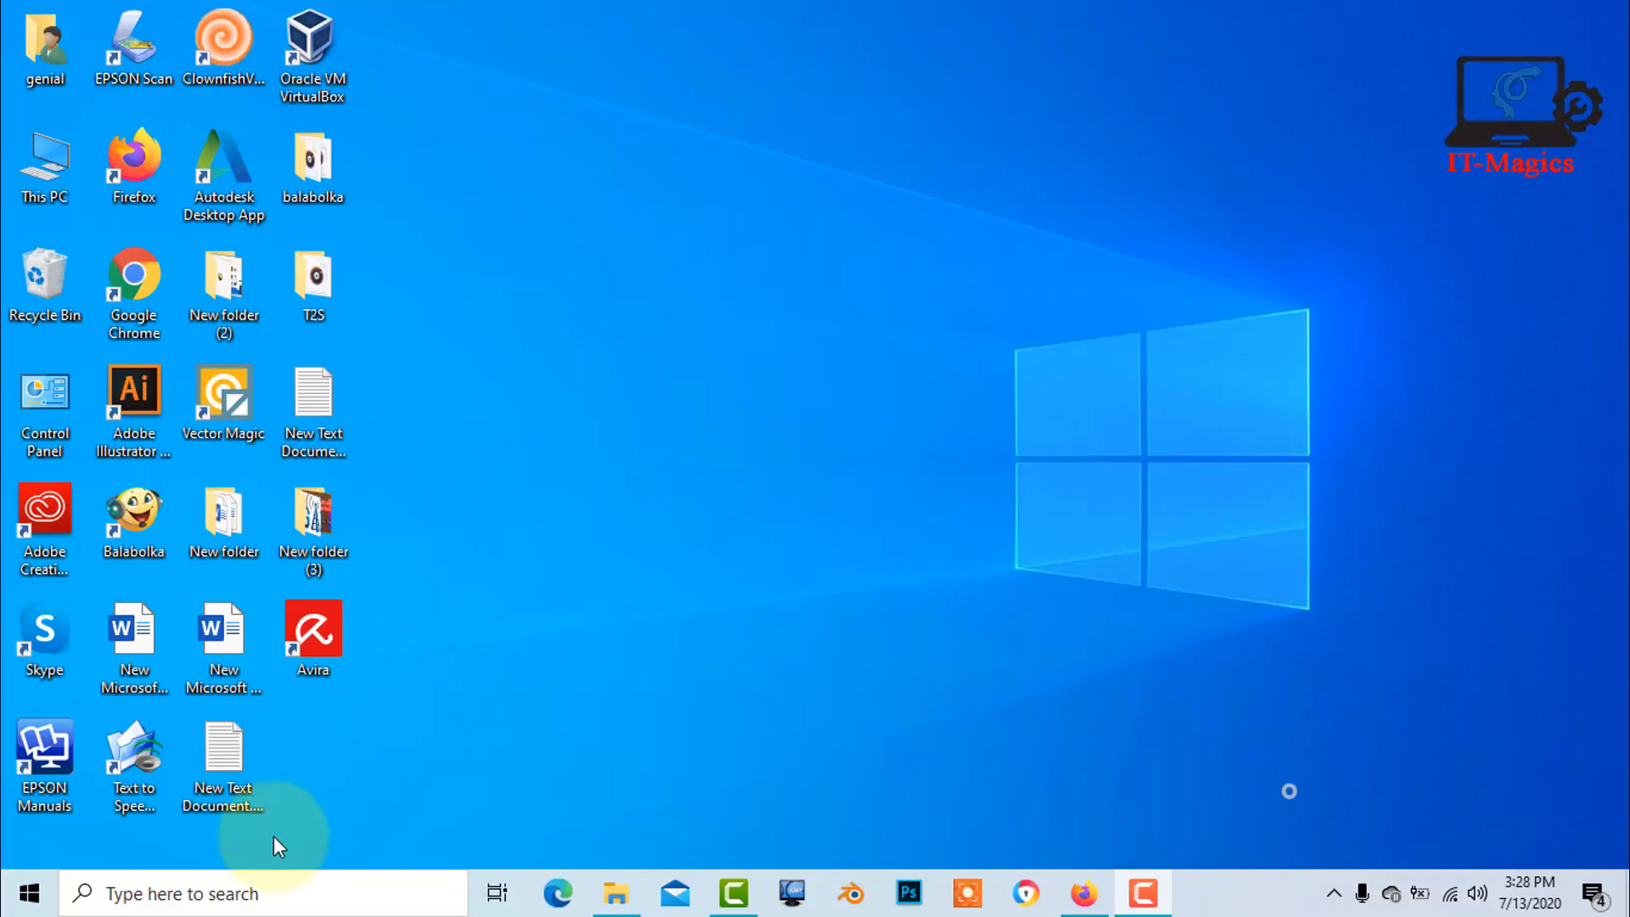
- Launch Control Panel, switch View by to Category and choose Uninstall a program under Programs
text(con)
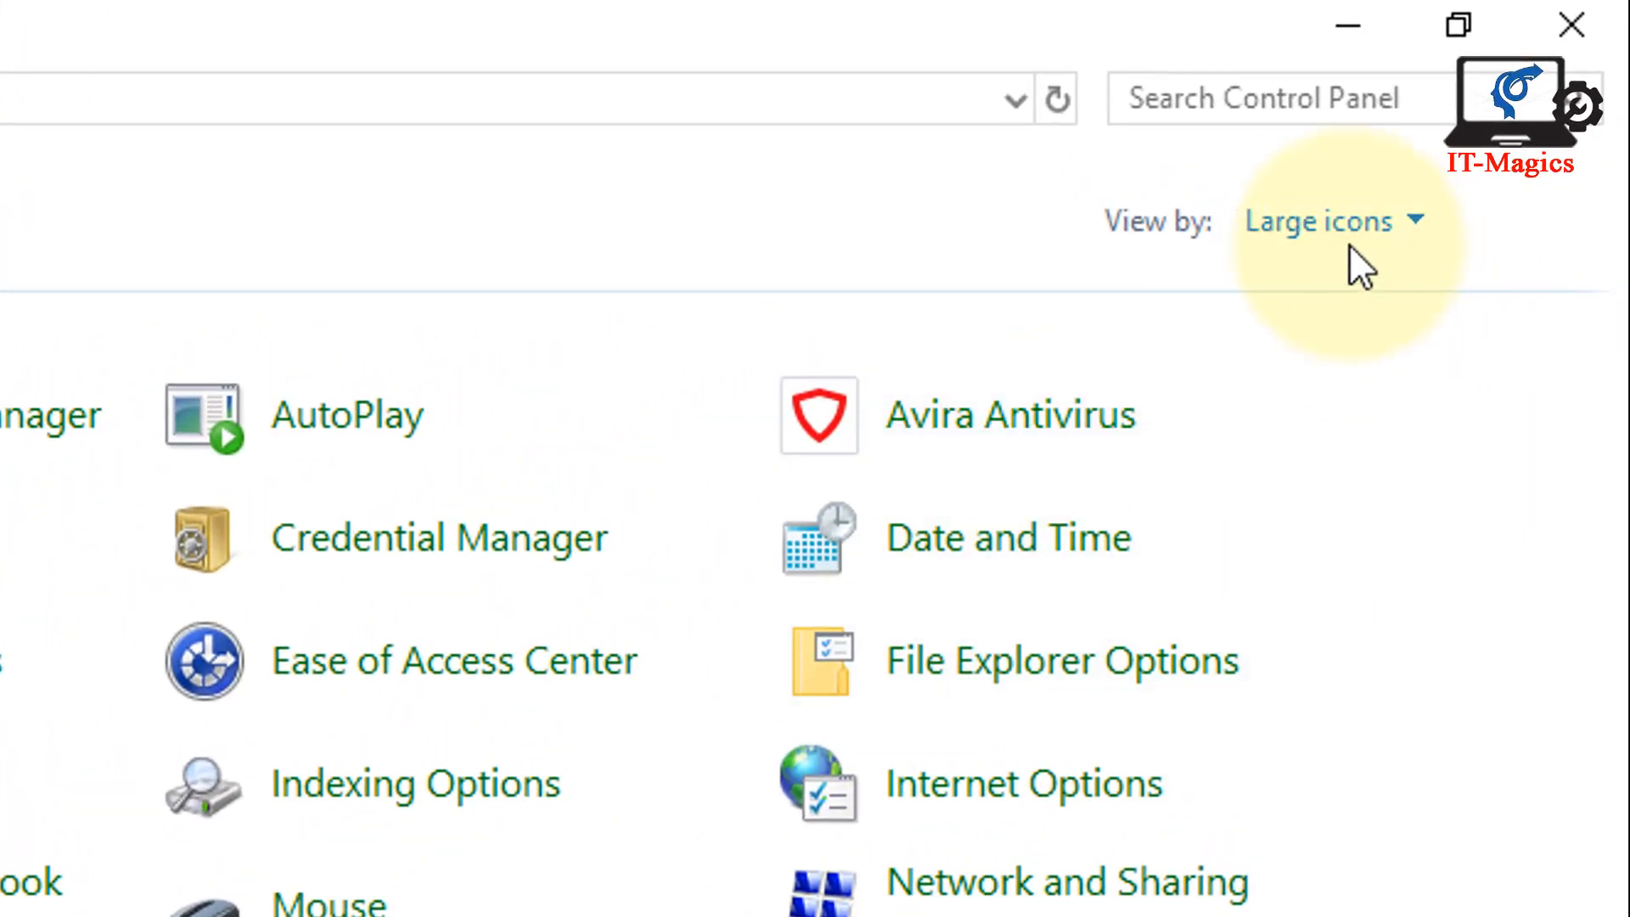
click(1332, 221)
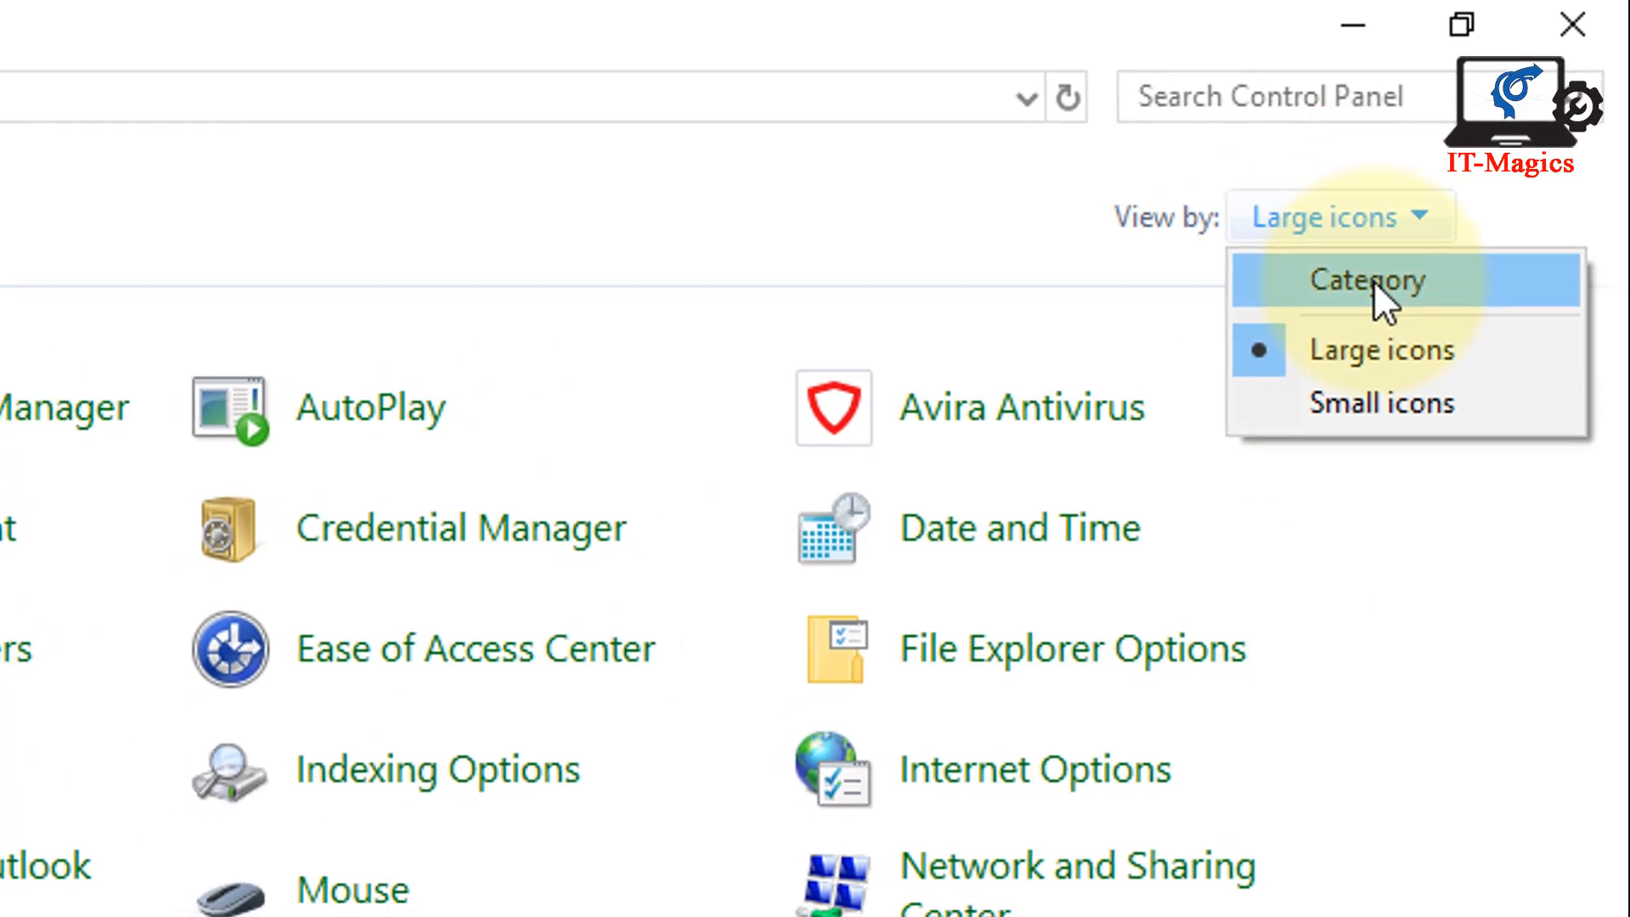
click(1367, 282)
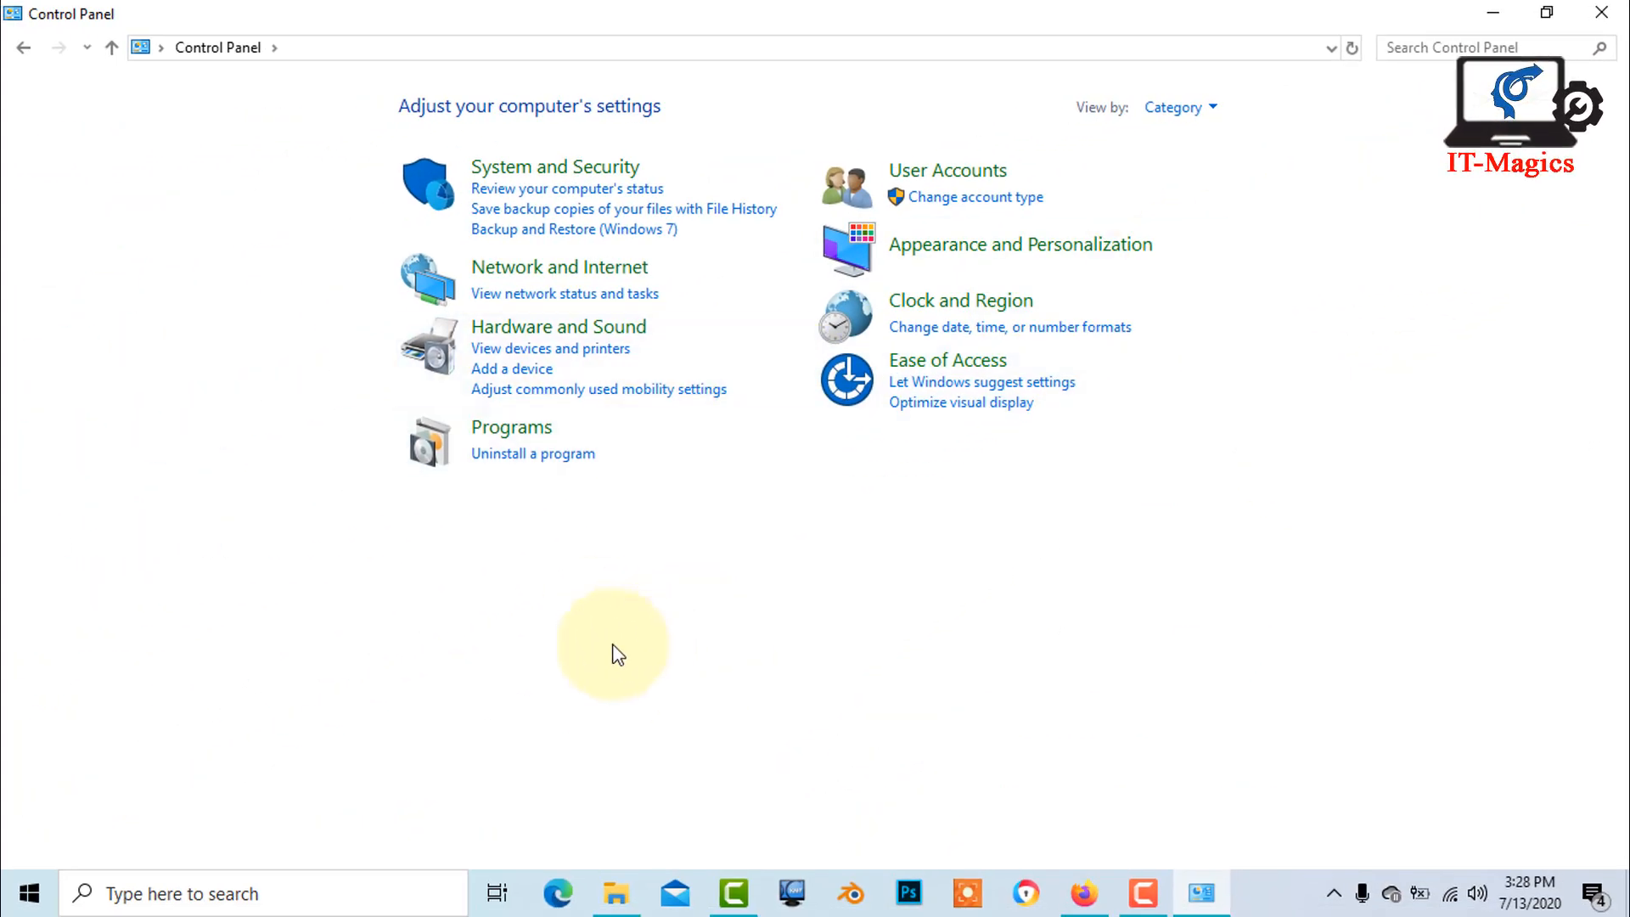
click(532, 453)
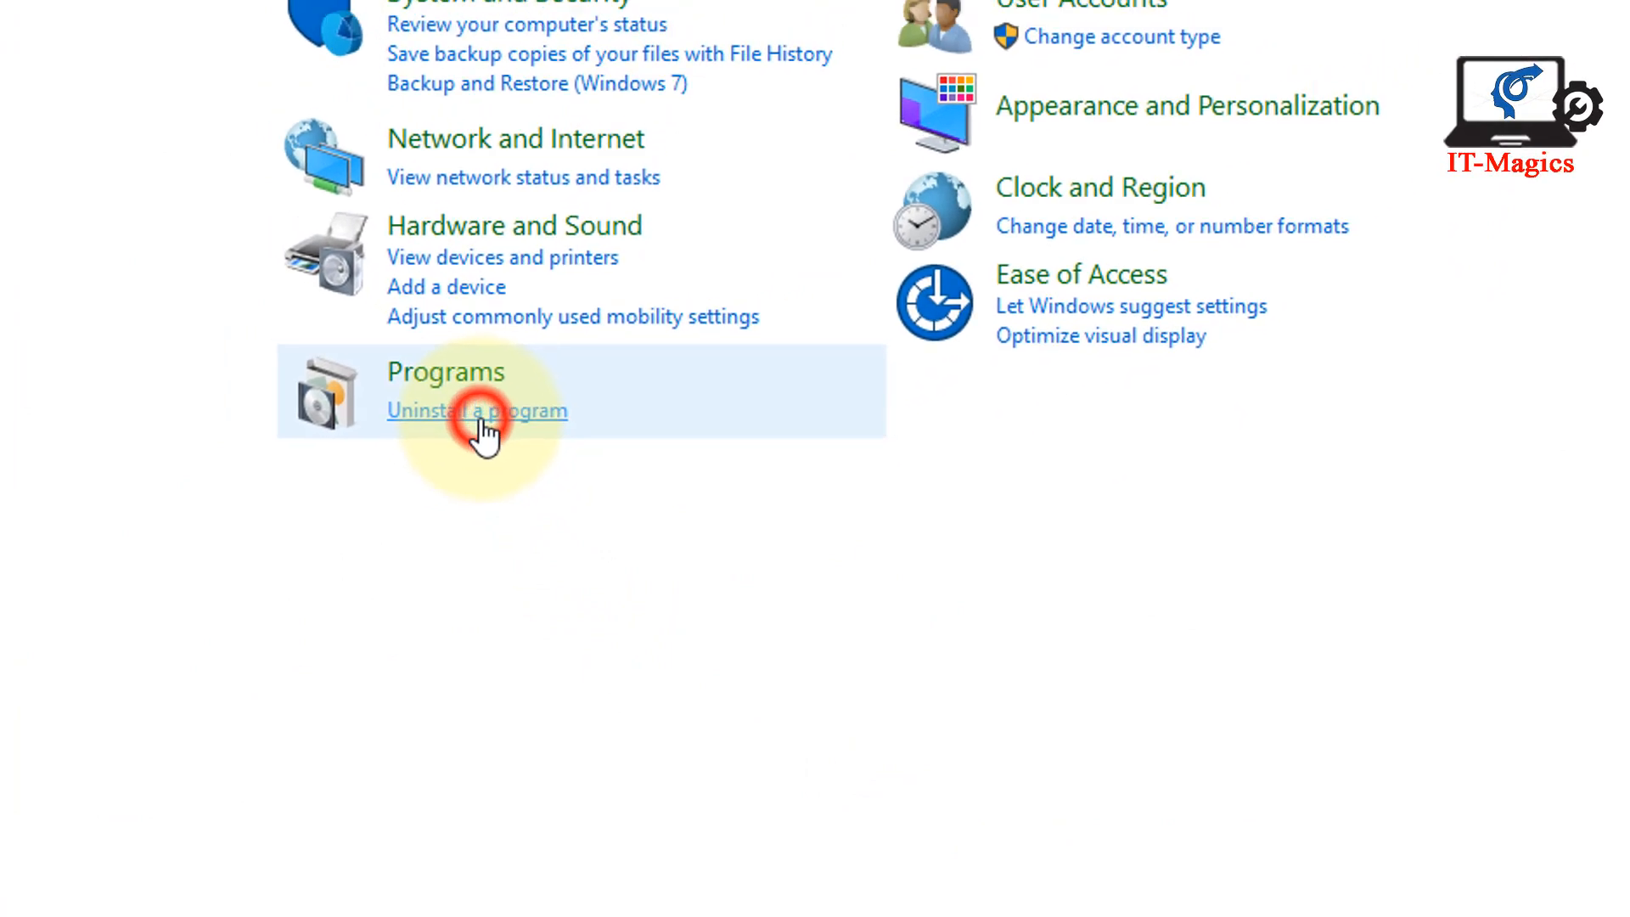
click(477, 411)
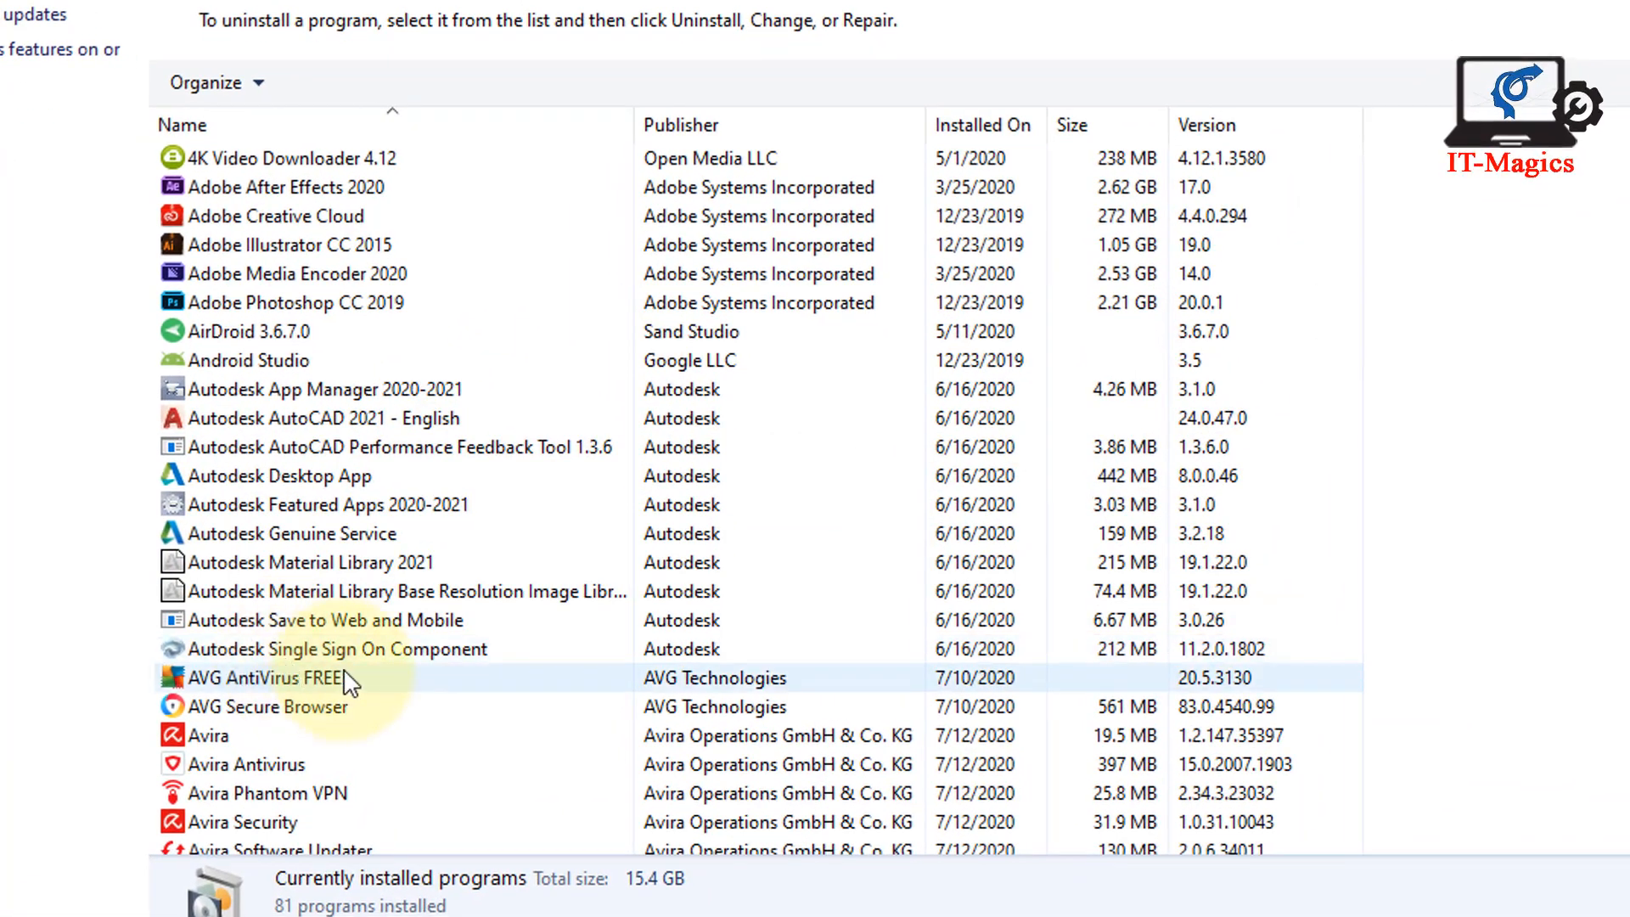
- Select AVG AntiVirus FREE in Programs and Features and start its uninstall
click(263, 677)
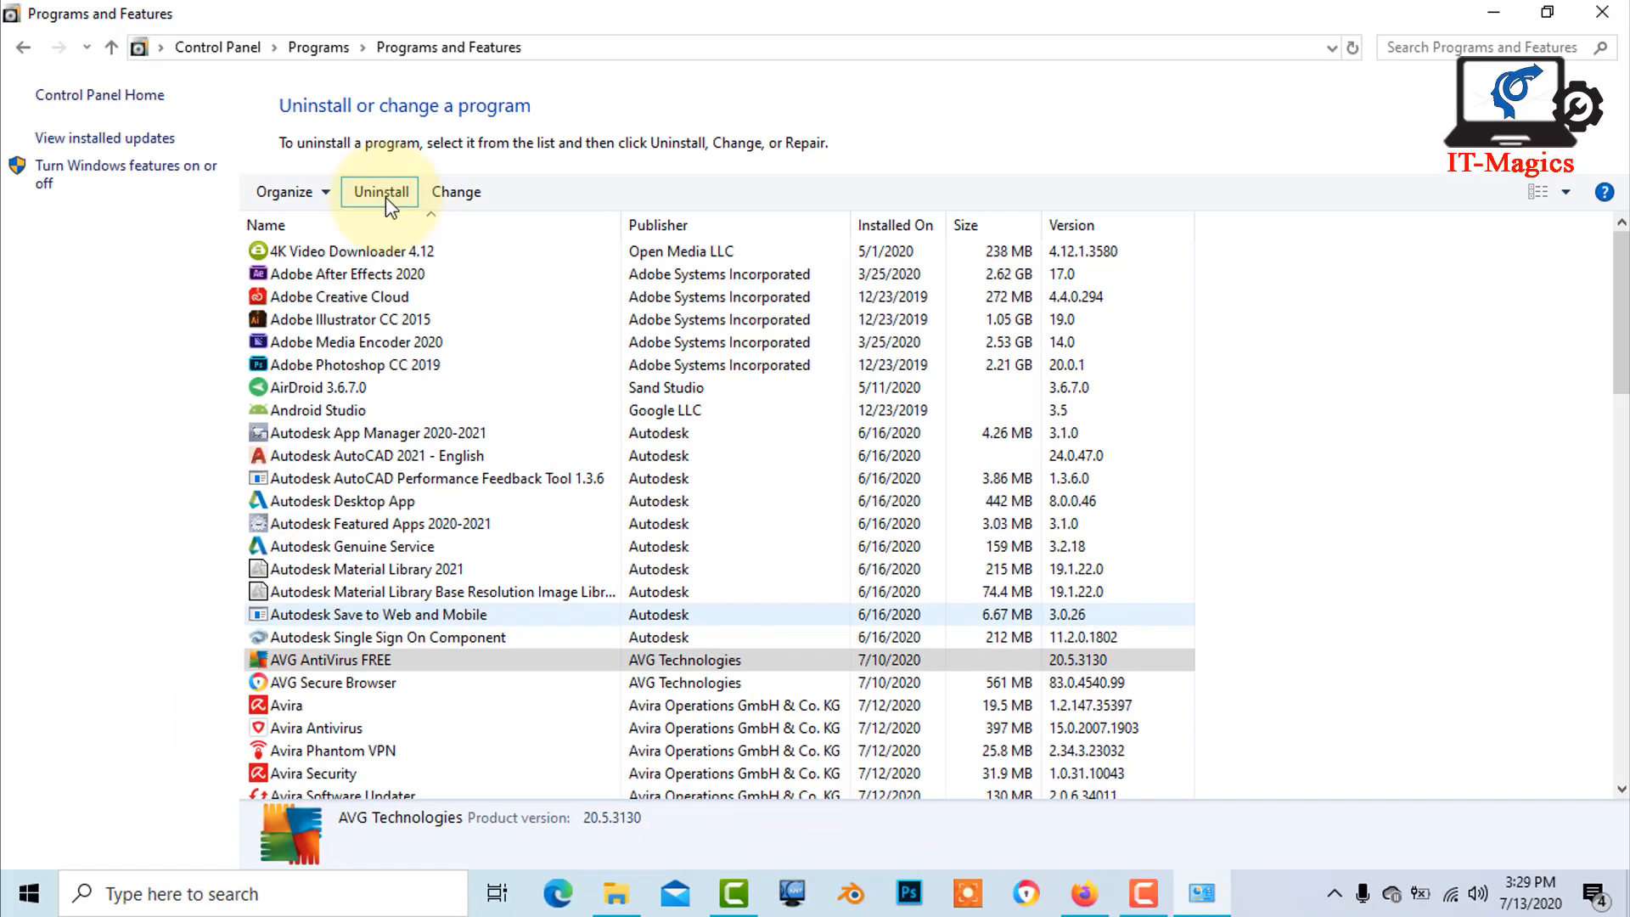
click(380, 192)
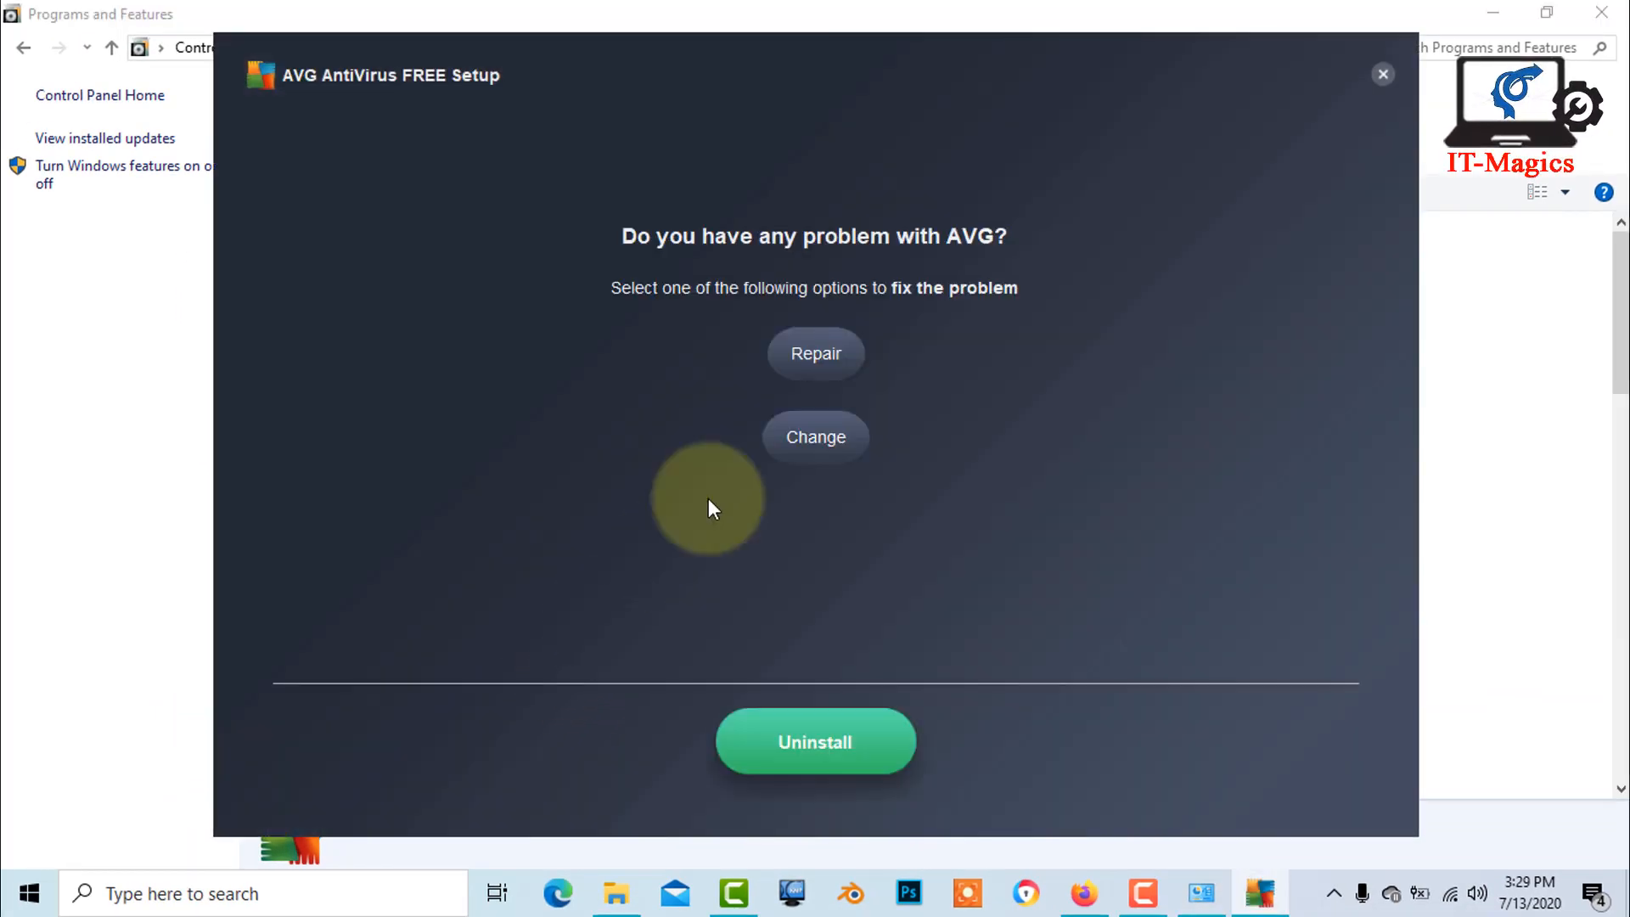
- Uninstall AVG, answering the survey with 'uninstalling', reason 'Other' and usage '1-6 months'
click(815, 754)
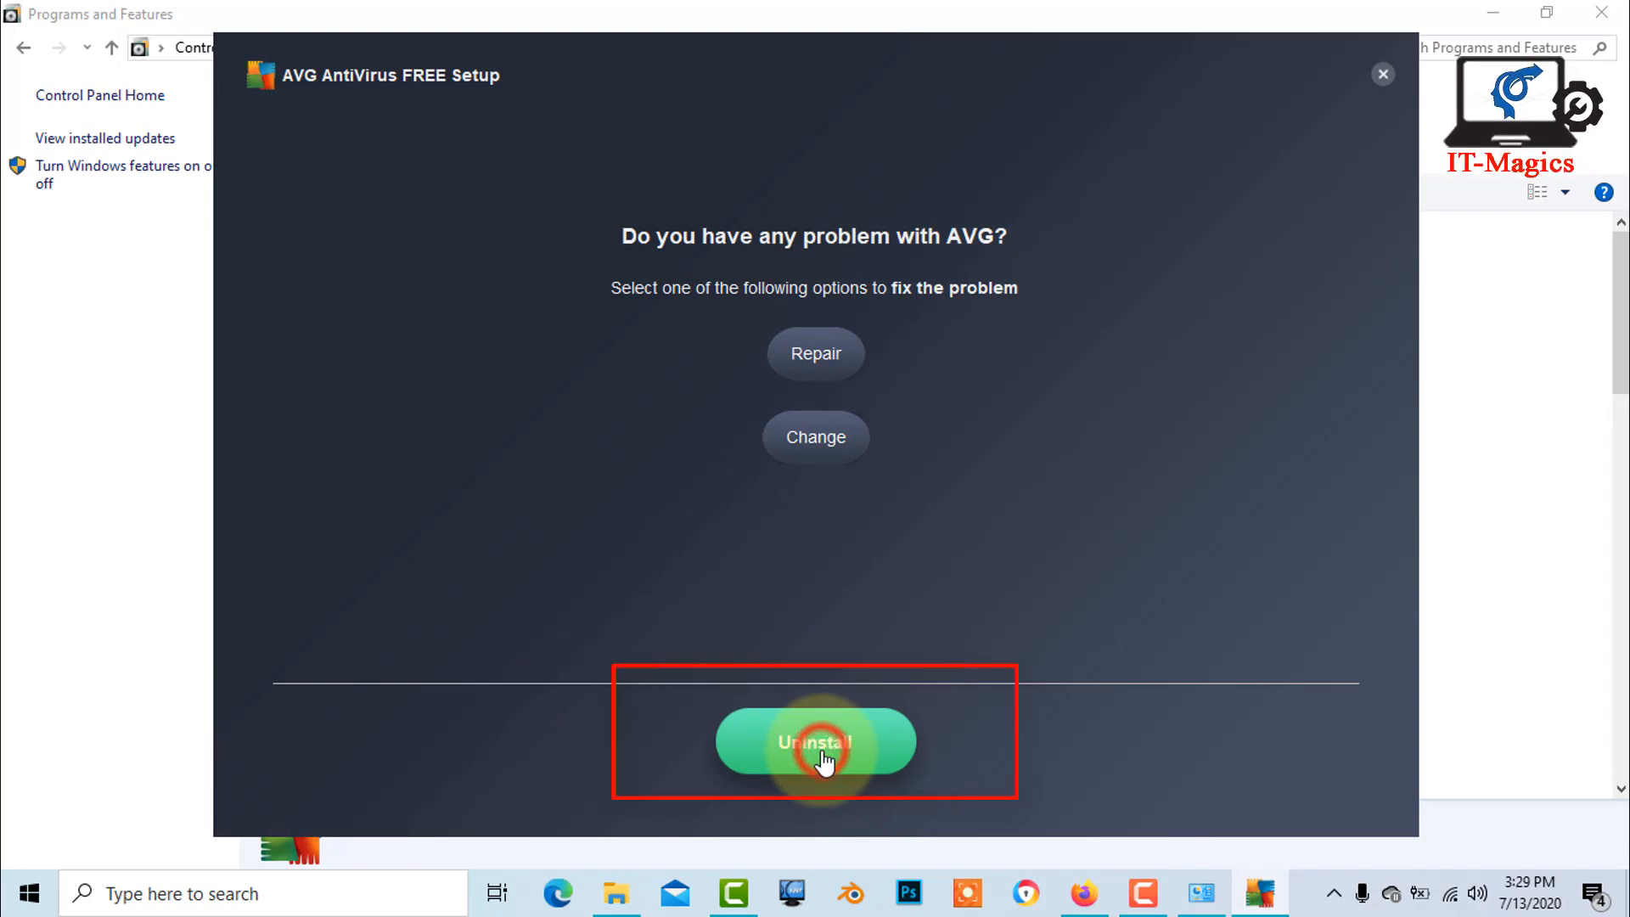
click(815, 742)
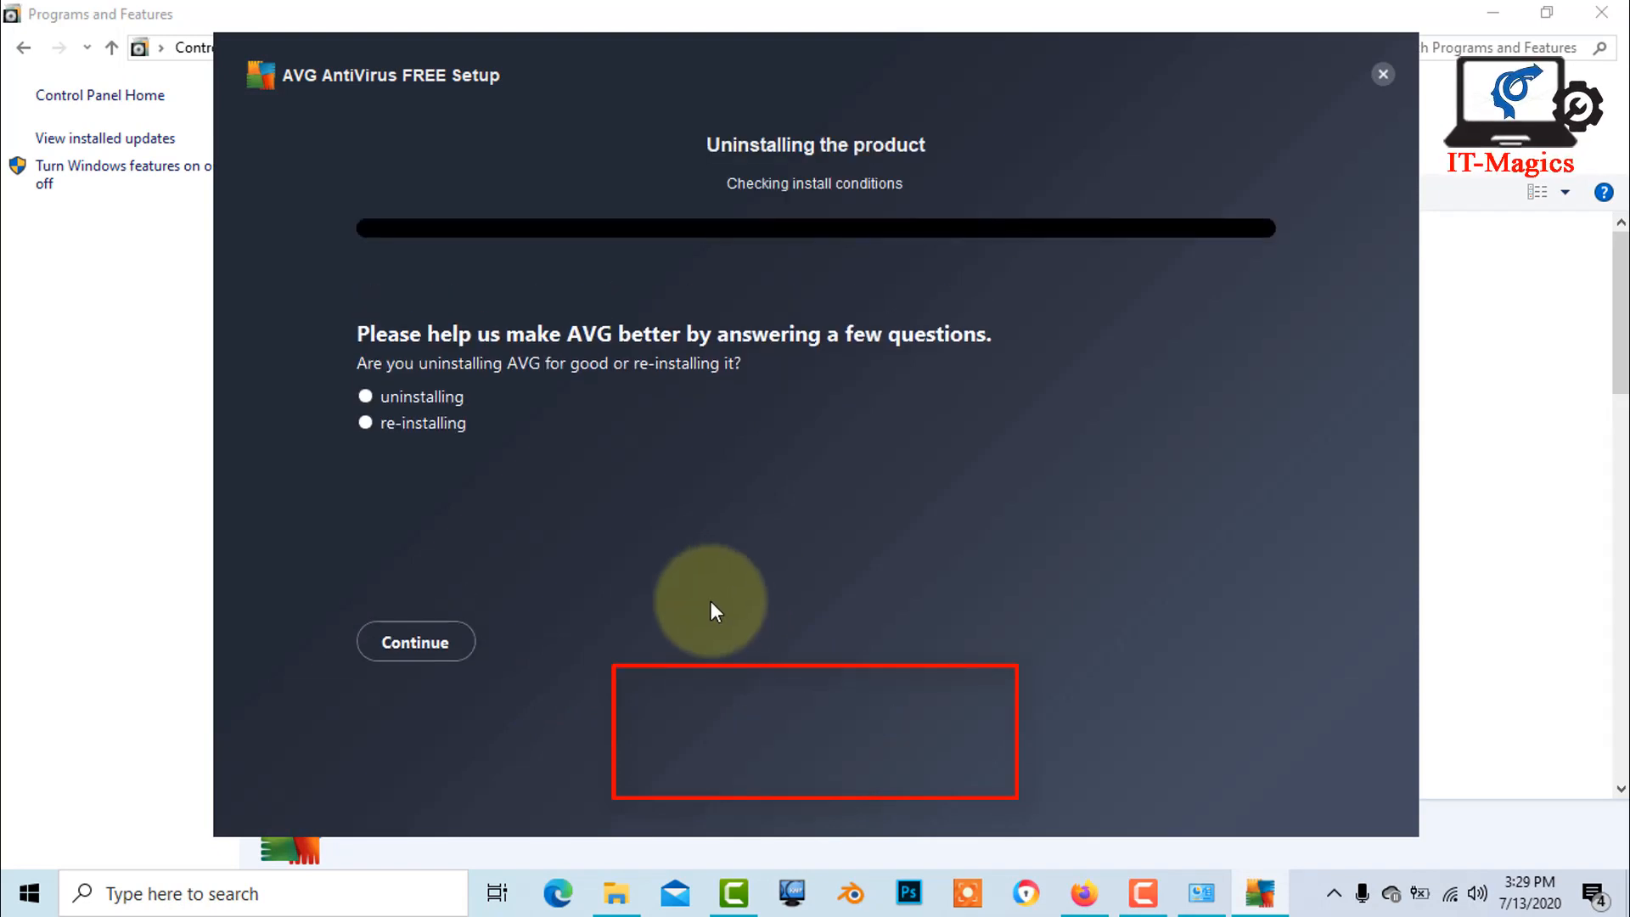
click(363, 398)
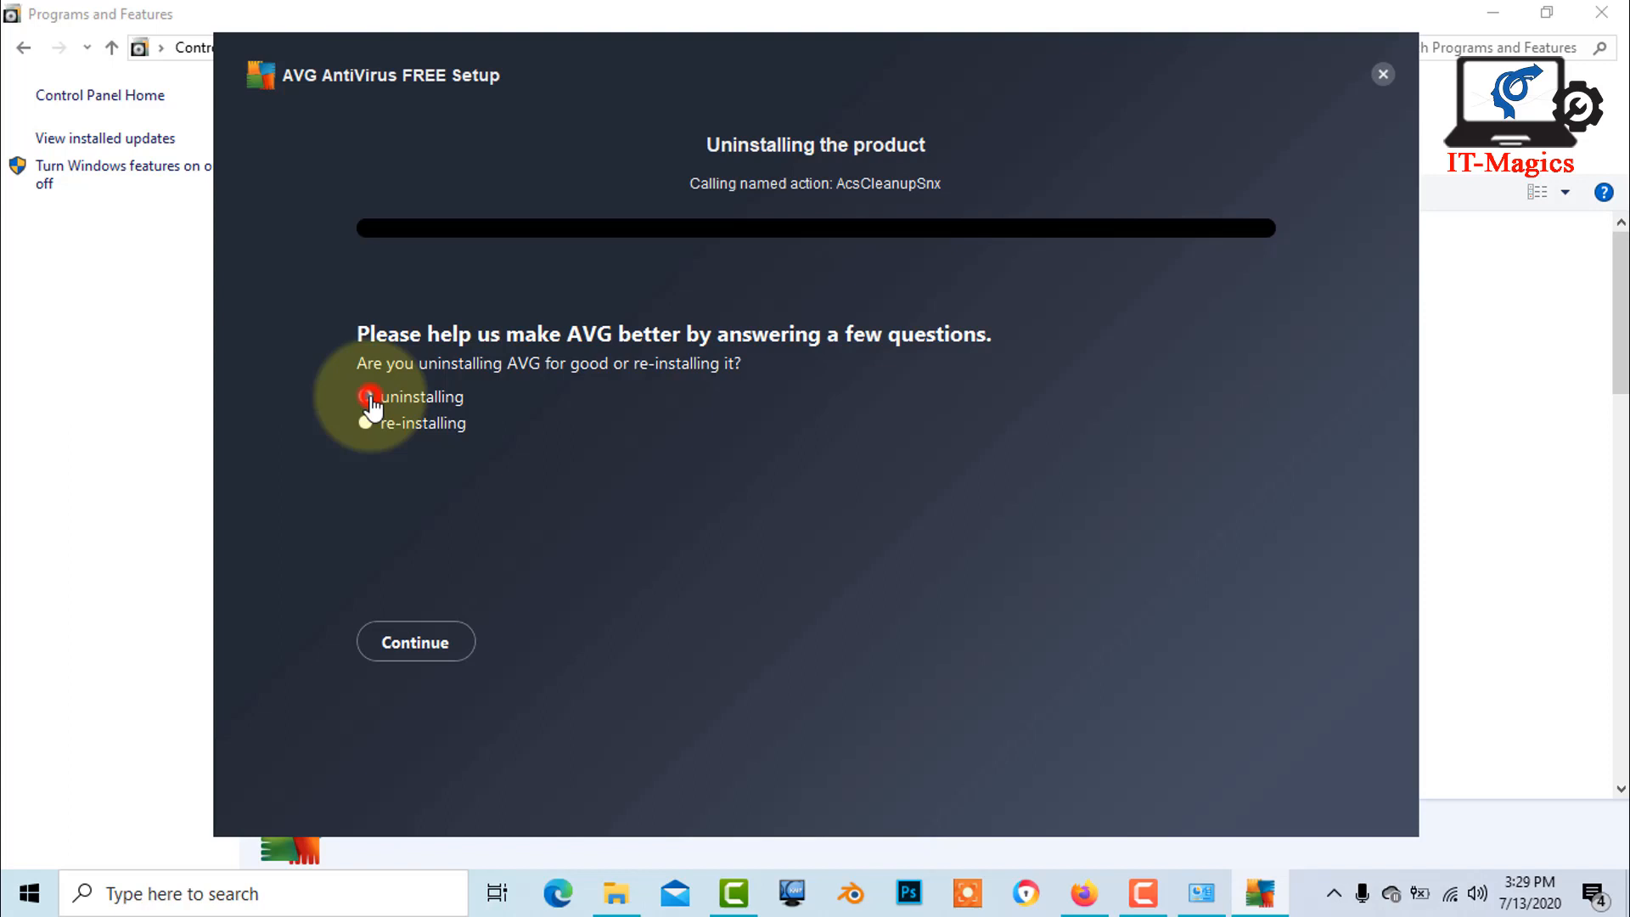
click(414, 641)
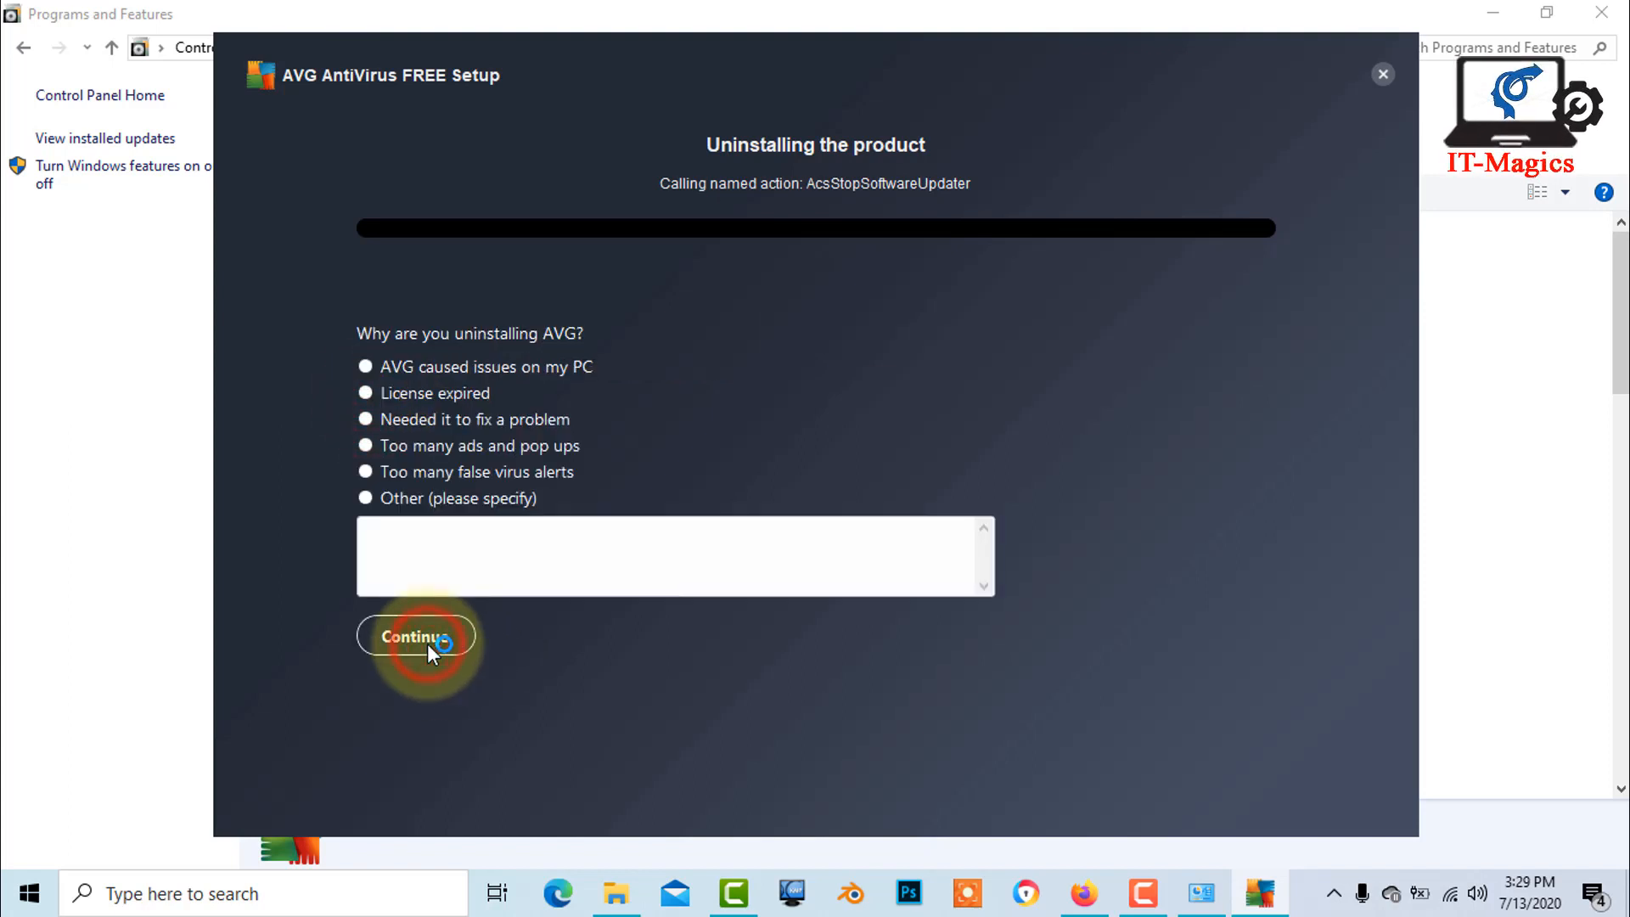
click(365, 499)
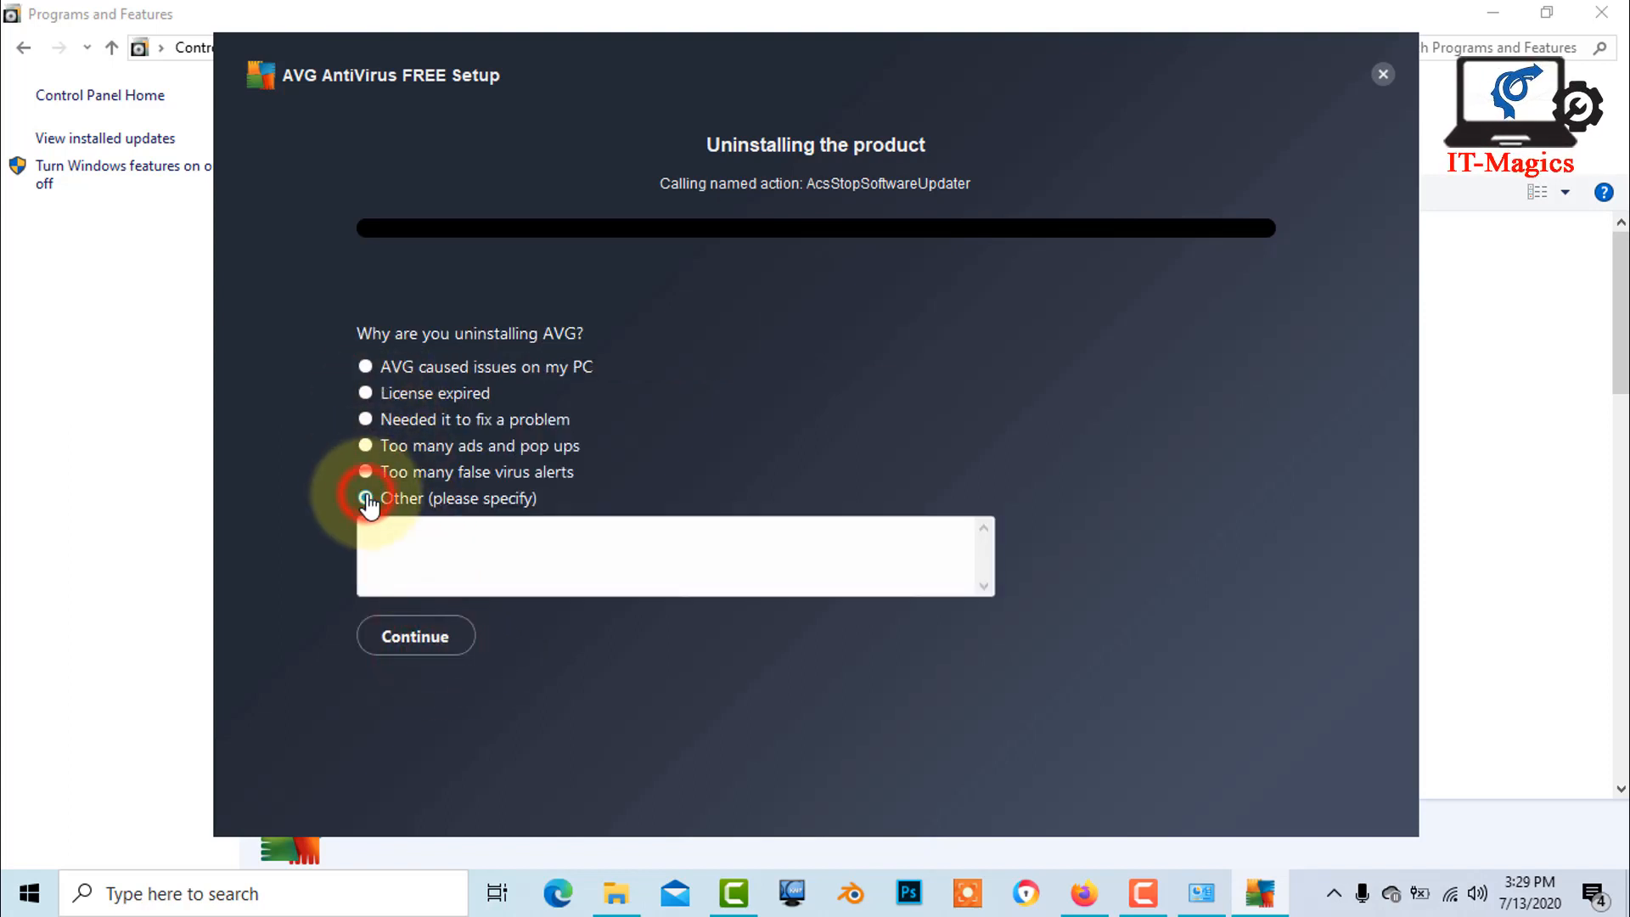
click(414, 634)
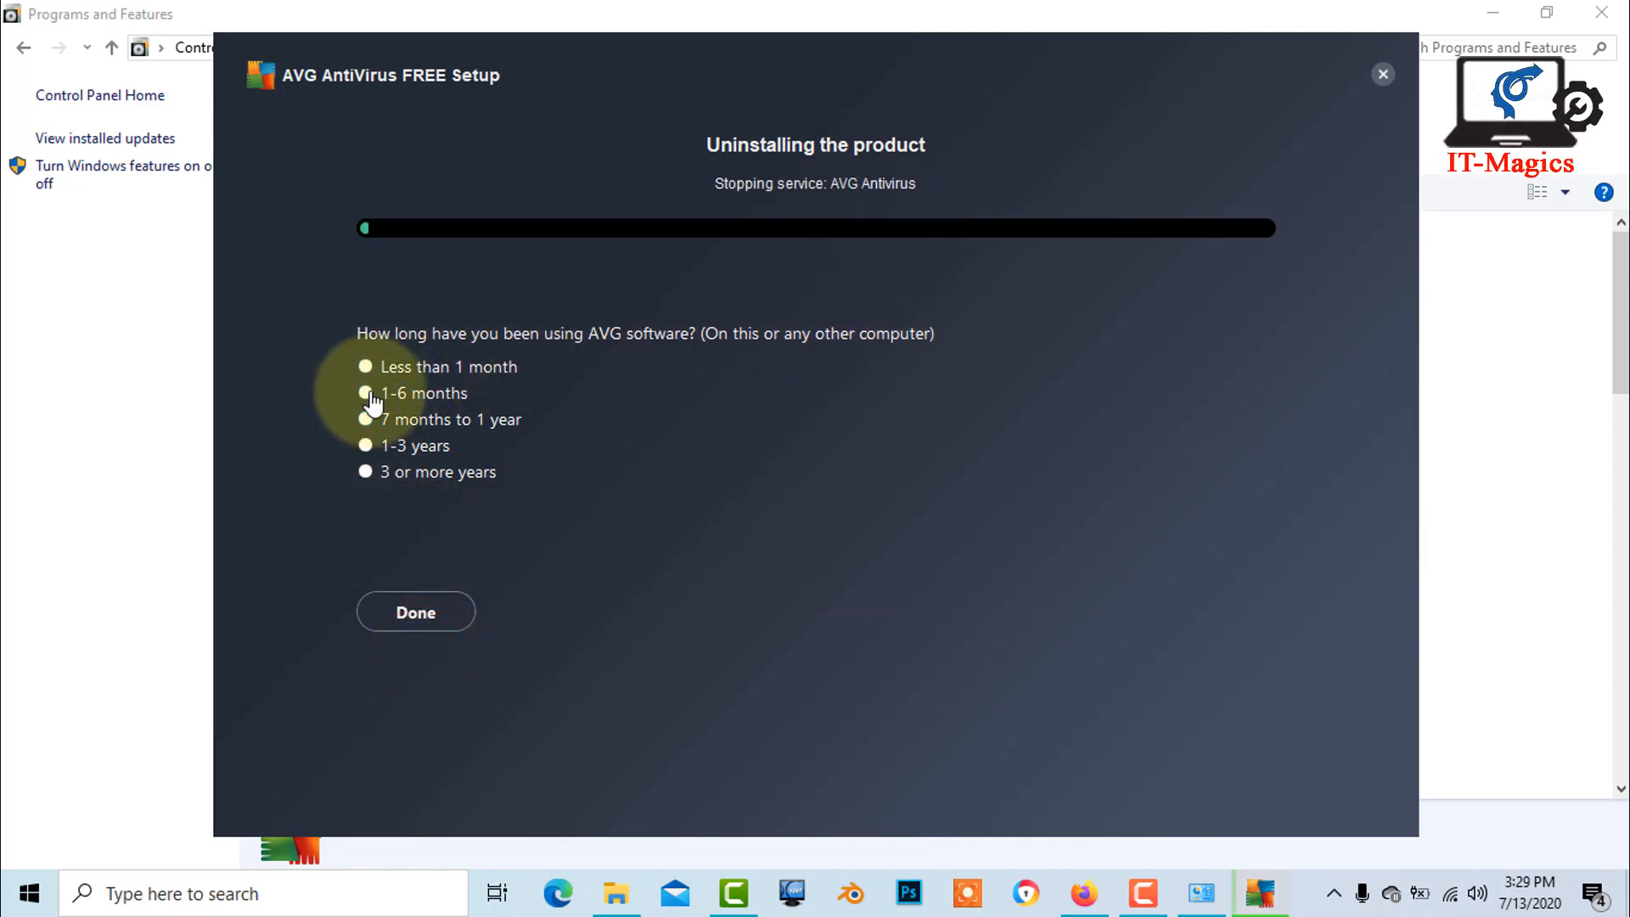
click(414, 611)
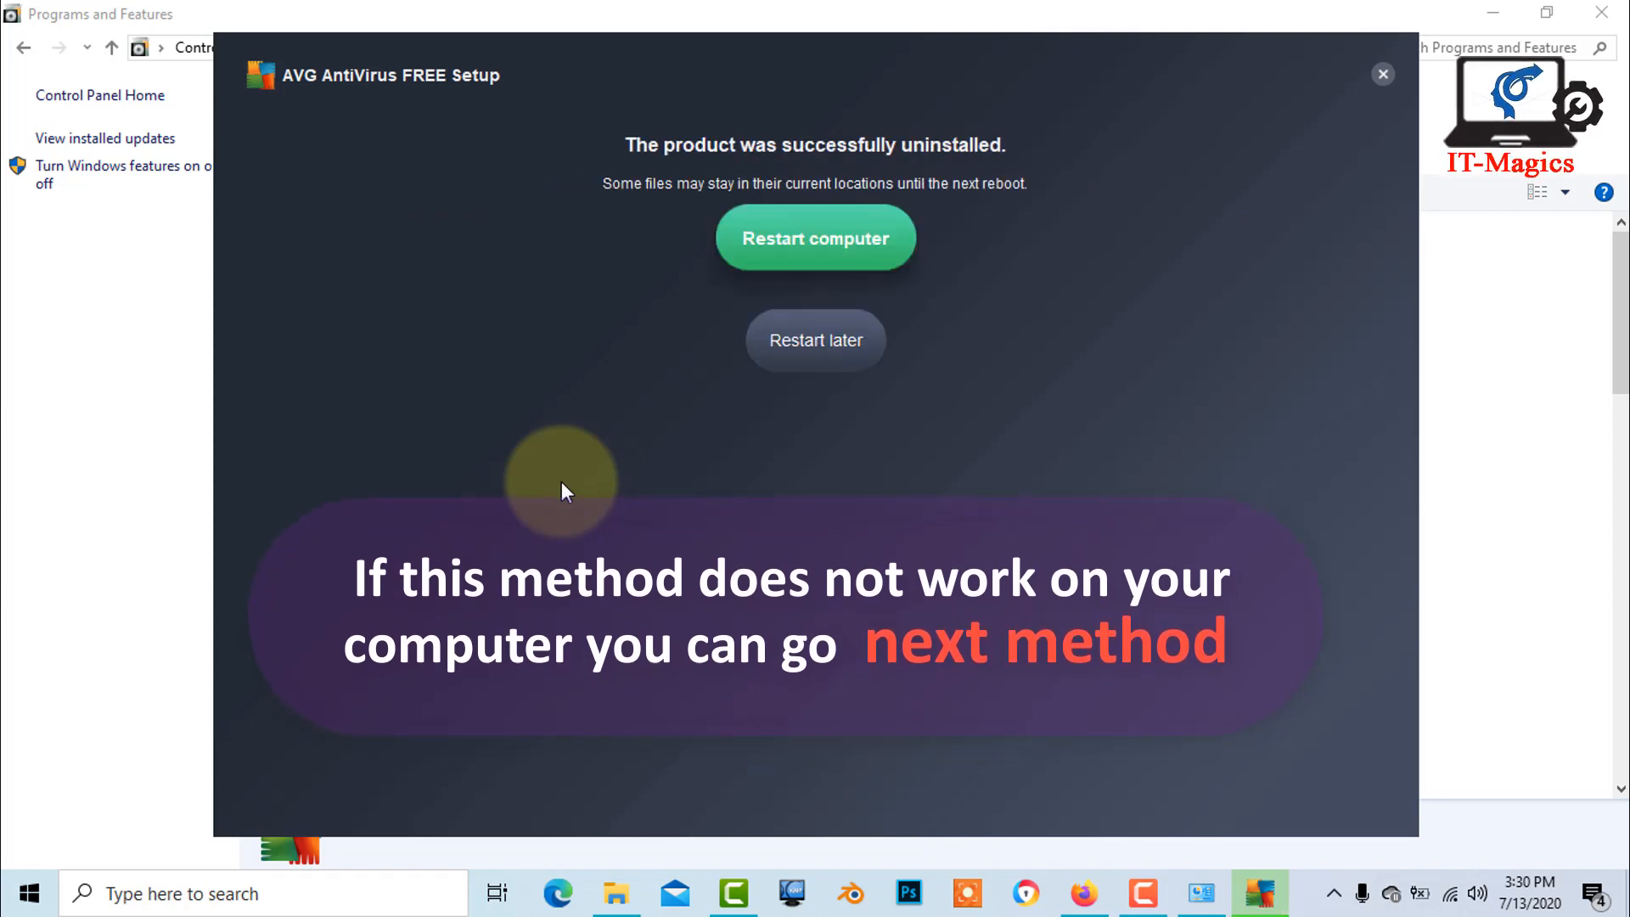
mouse_move(826, 255)
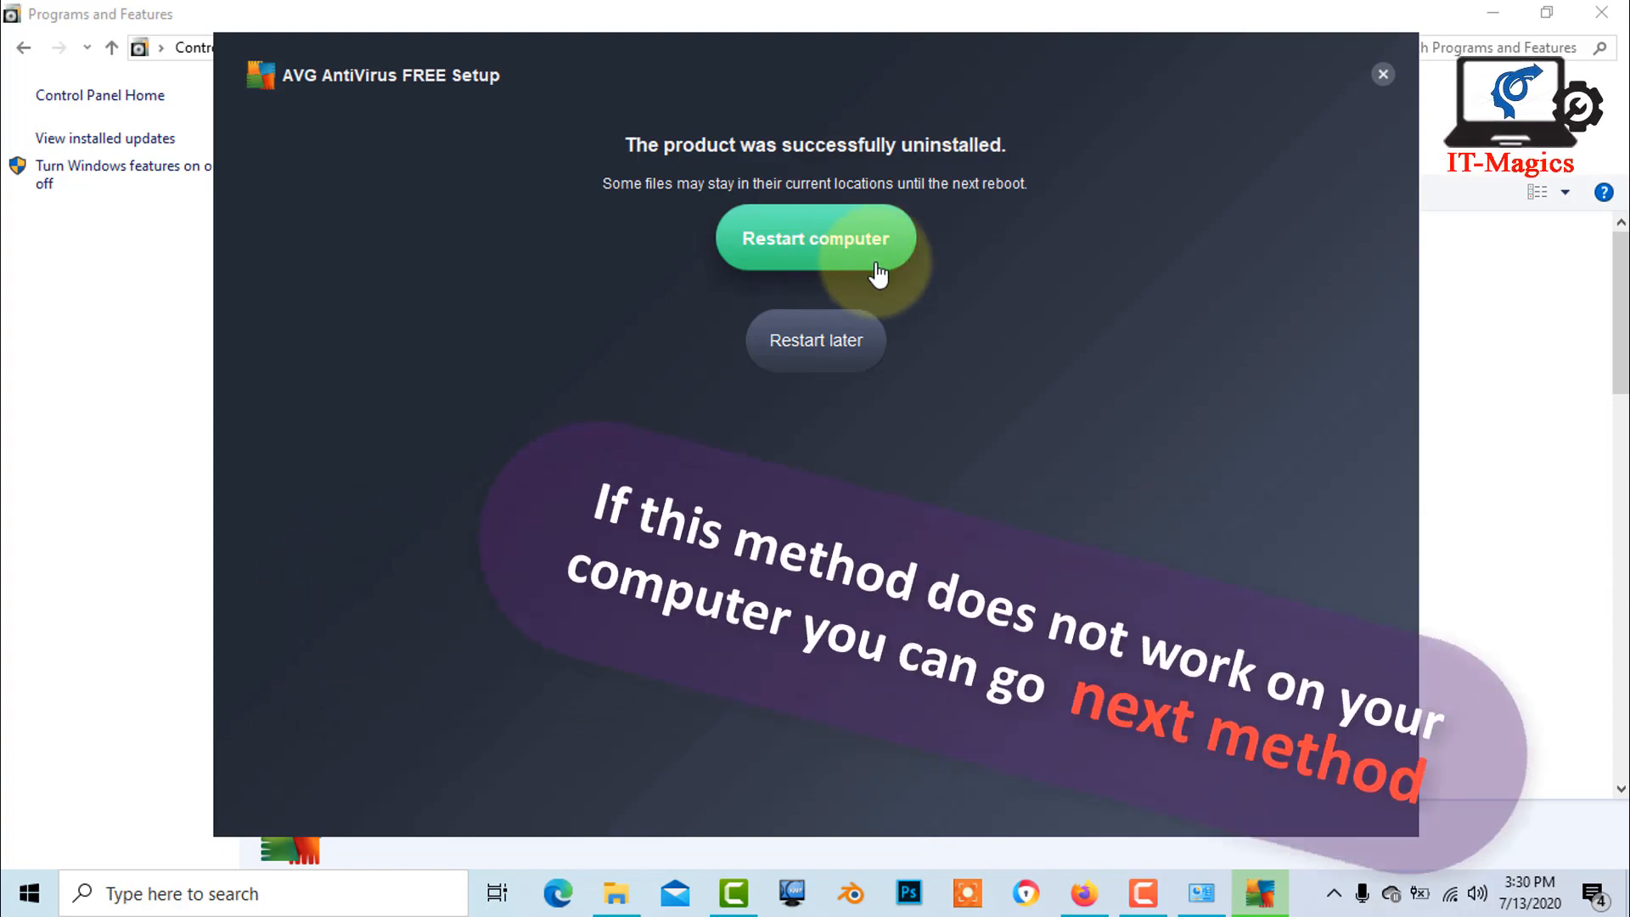
- Restart the computer from the AVG success screen to finish removal
click(815, 238)
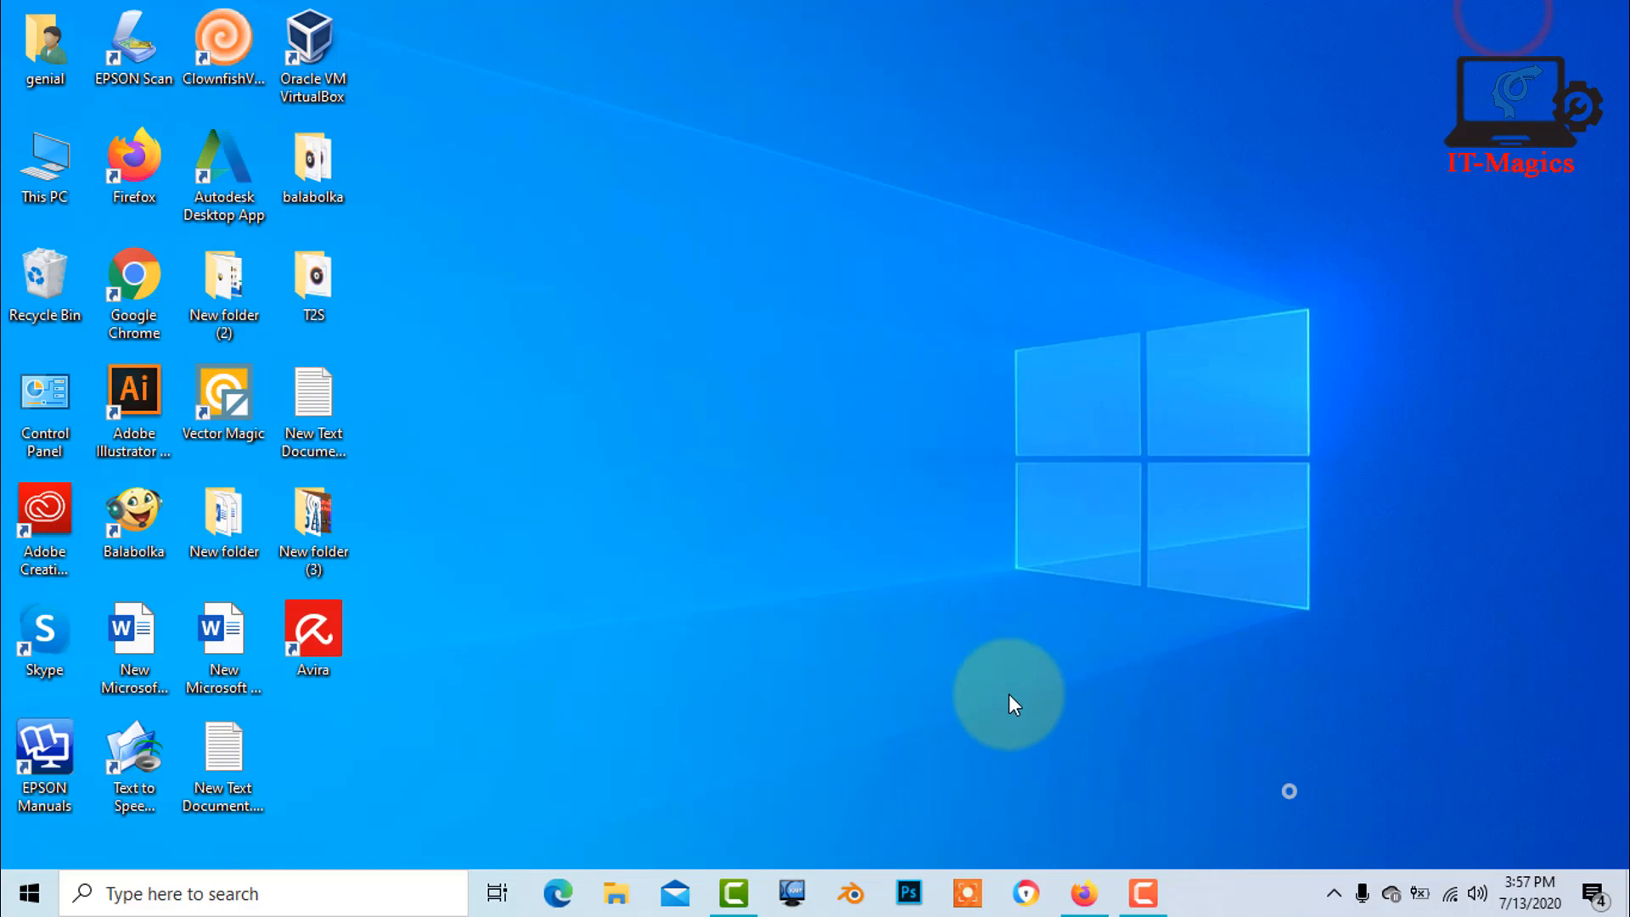
mouse_move(1094, 903)
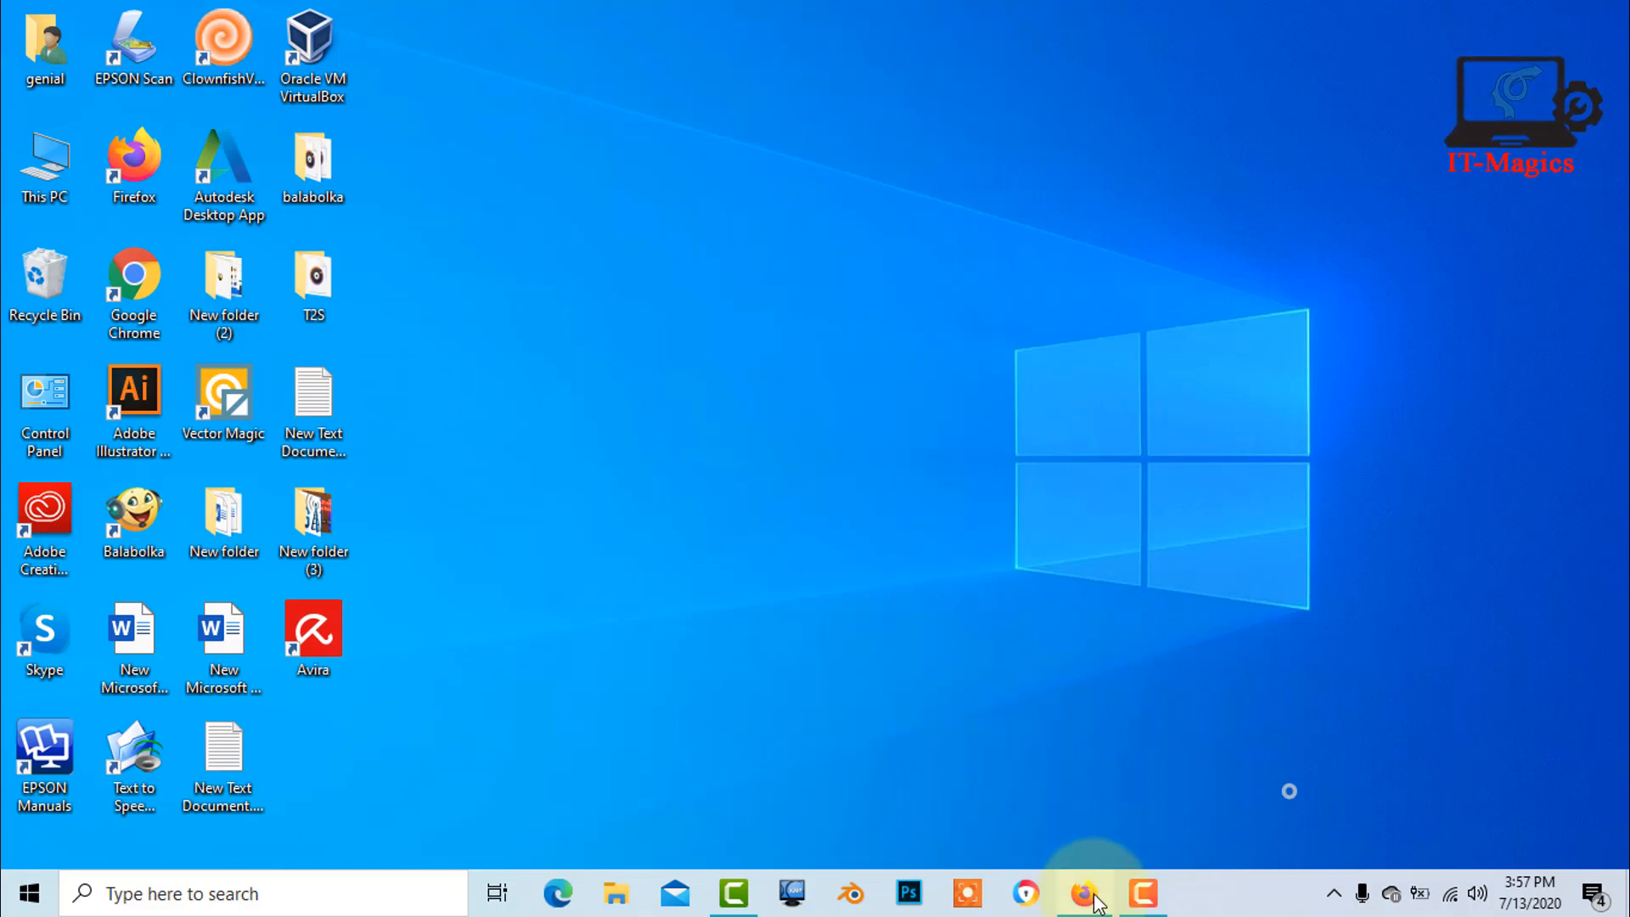
- Start Firefox and run a Google search for 'avg removal tool'
click(1083, 893)
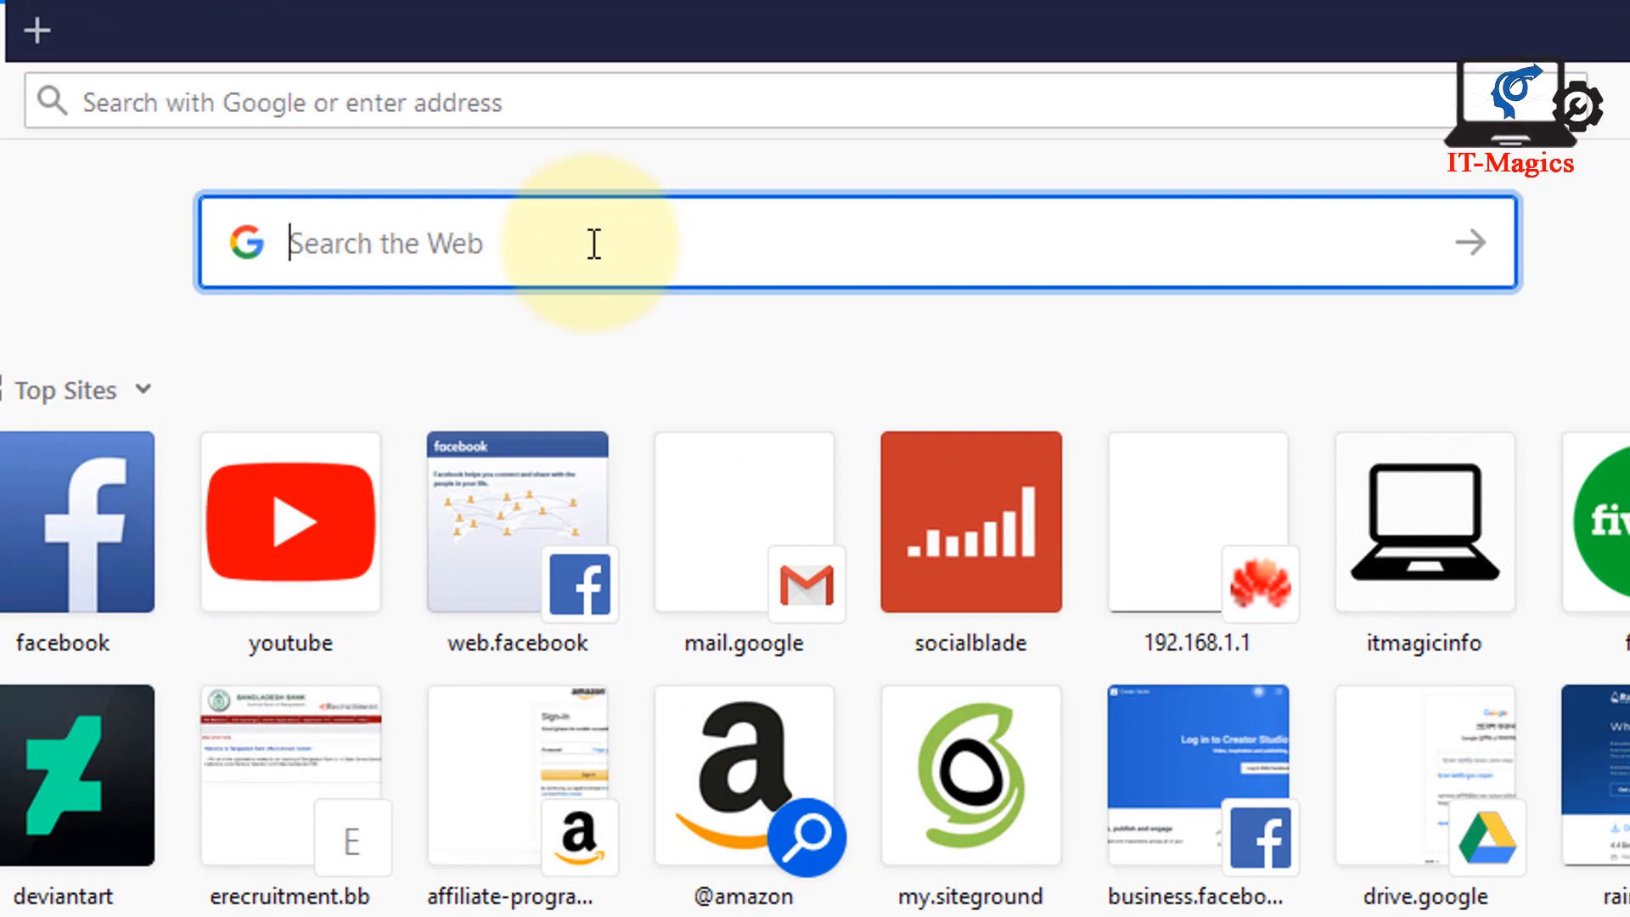
text(a)
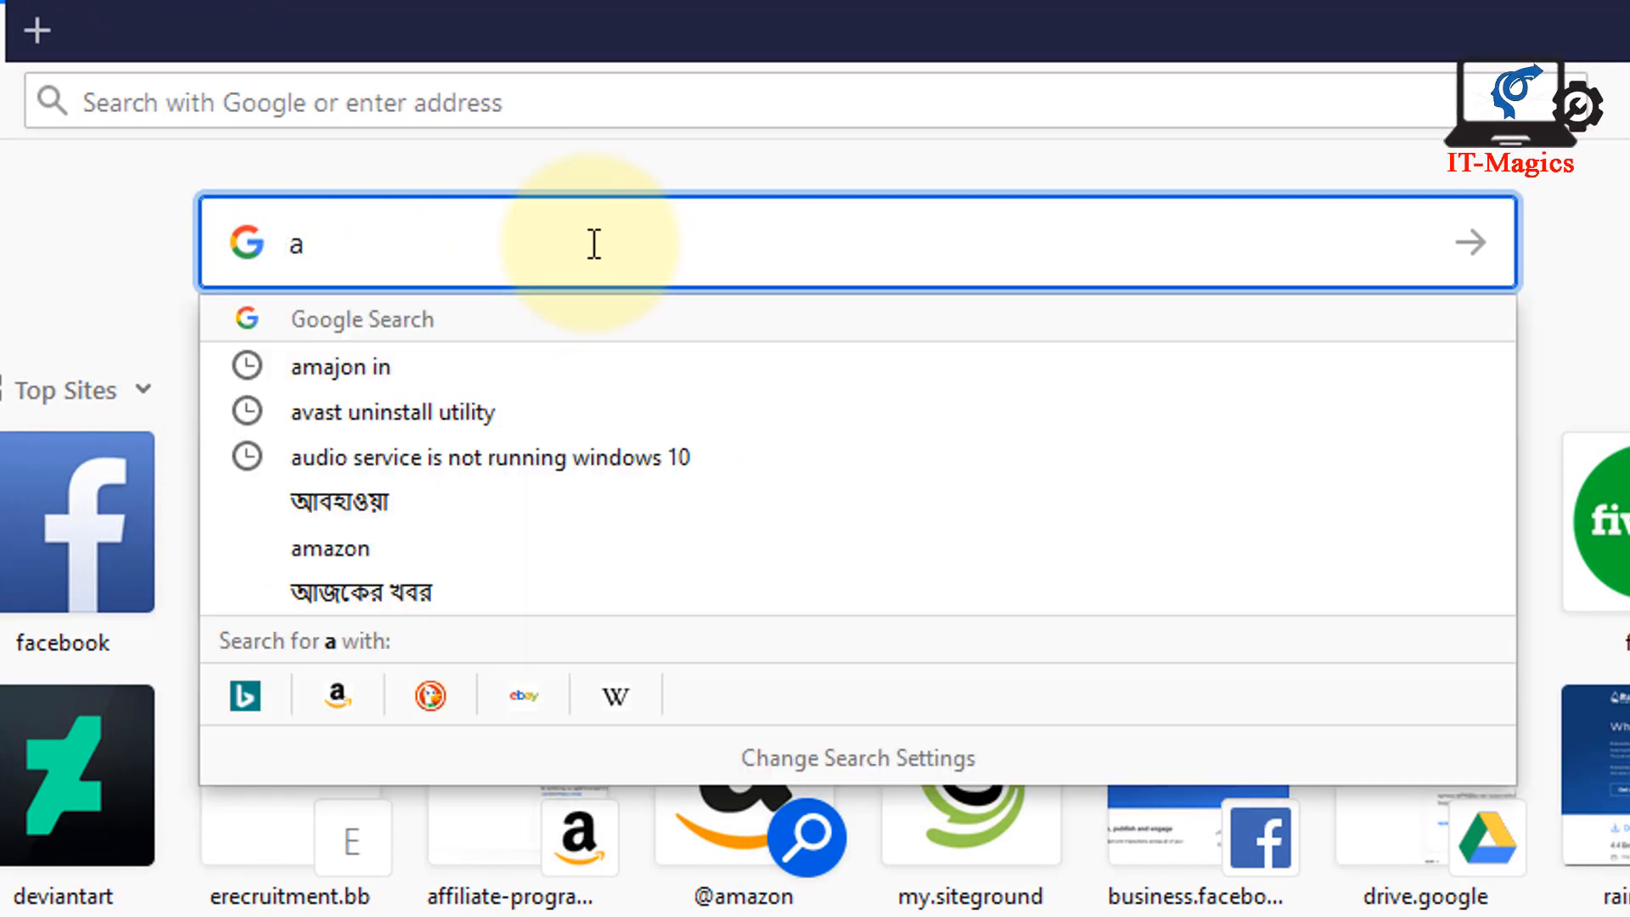
text(vg re)
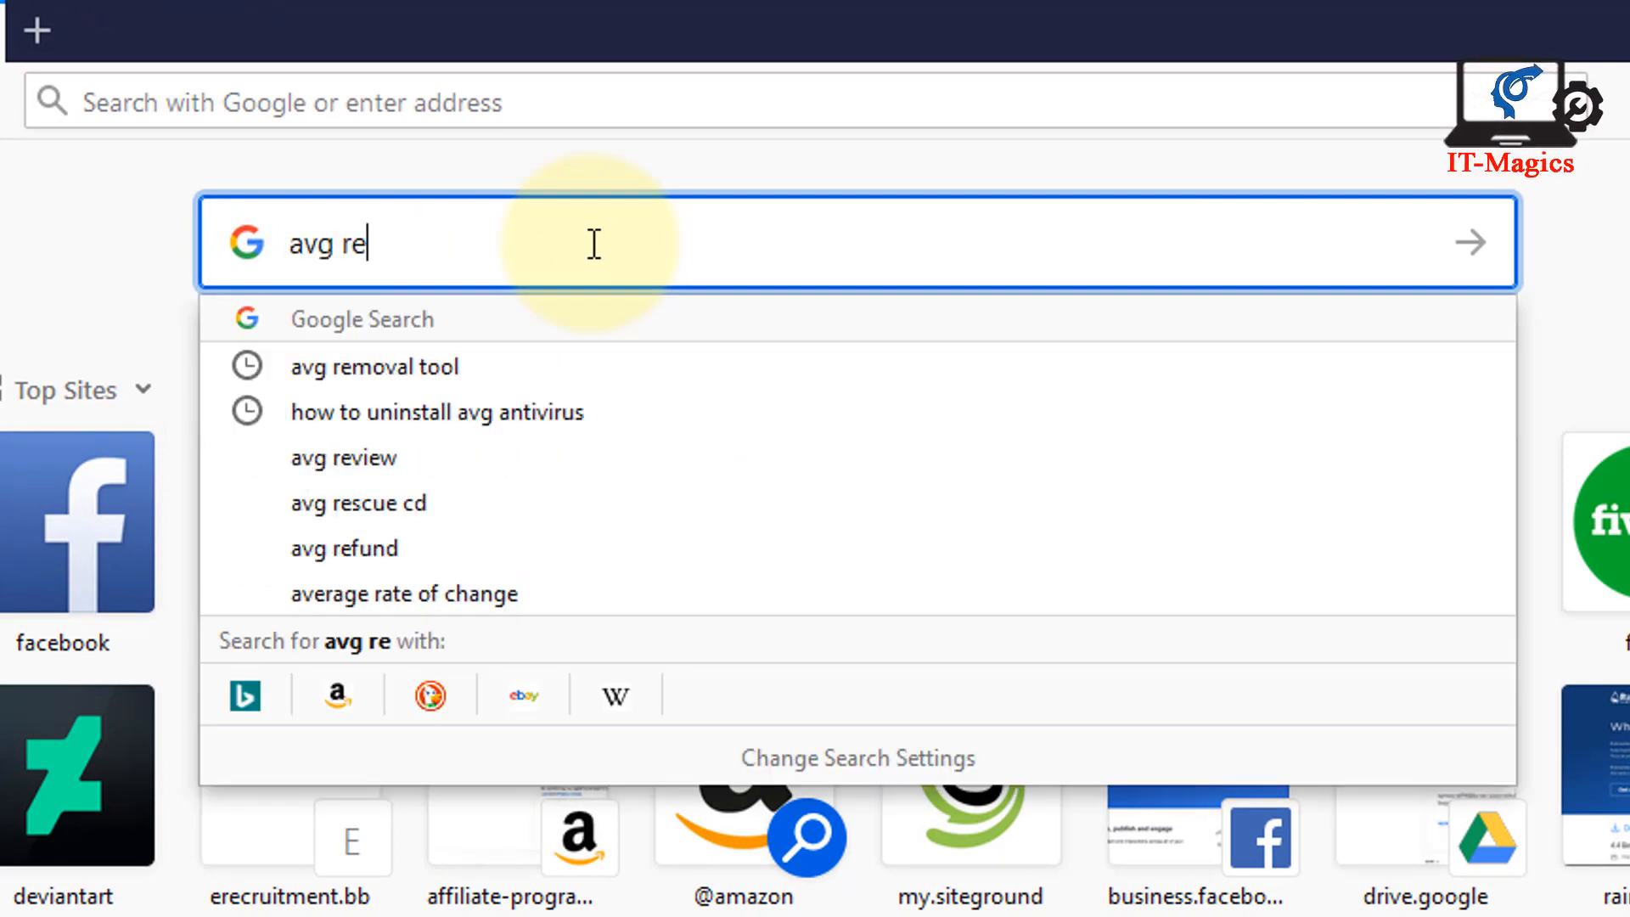
text(moval tool)
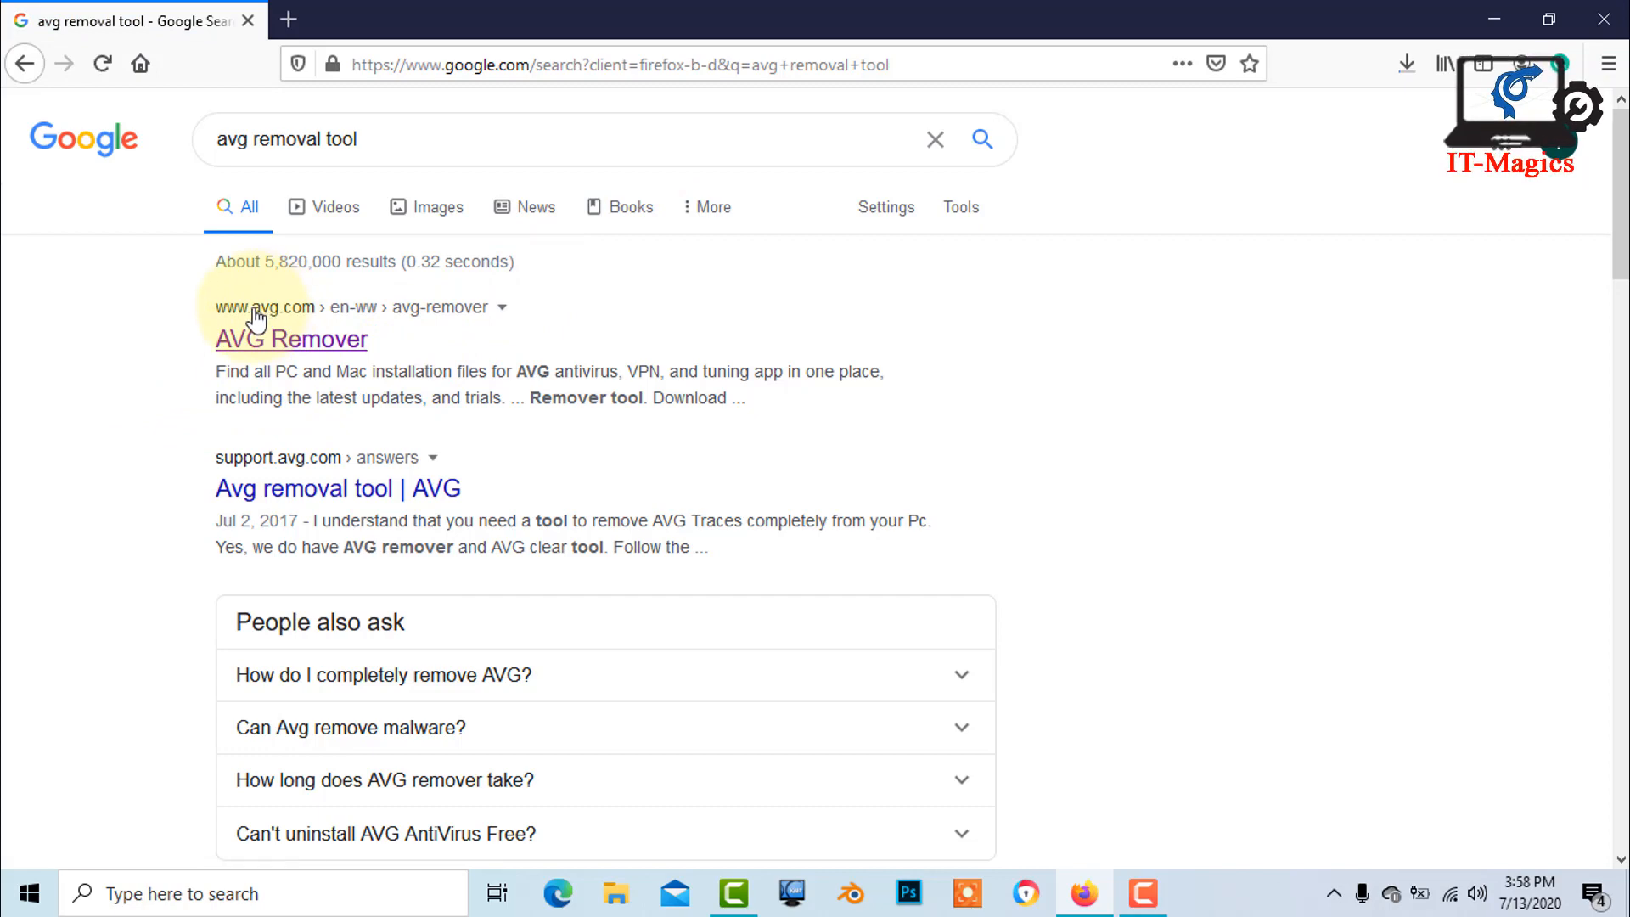
mouse_move(305, 350)
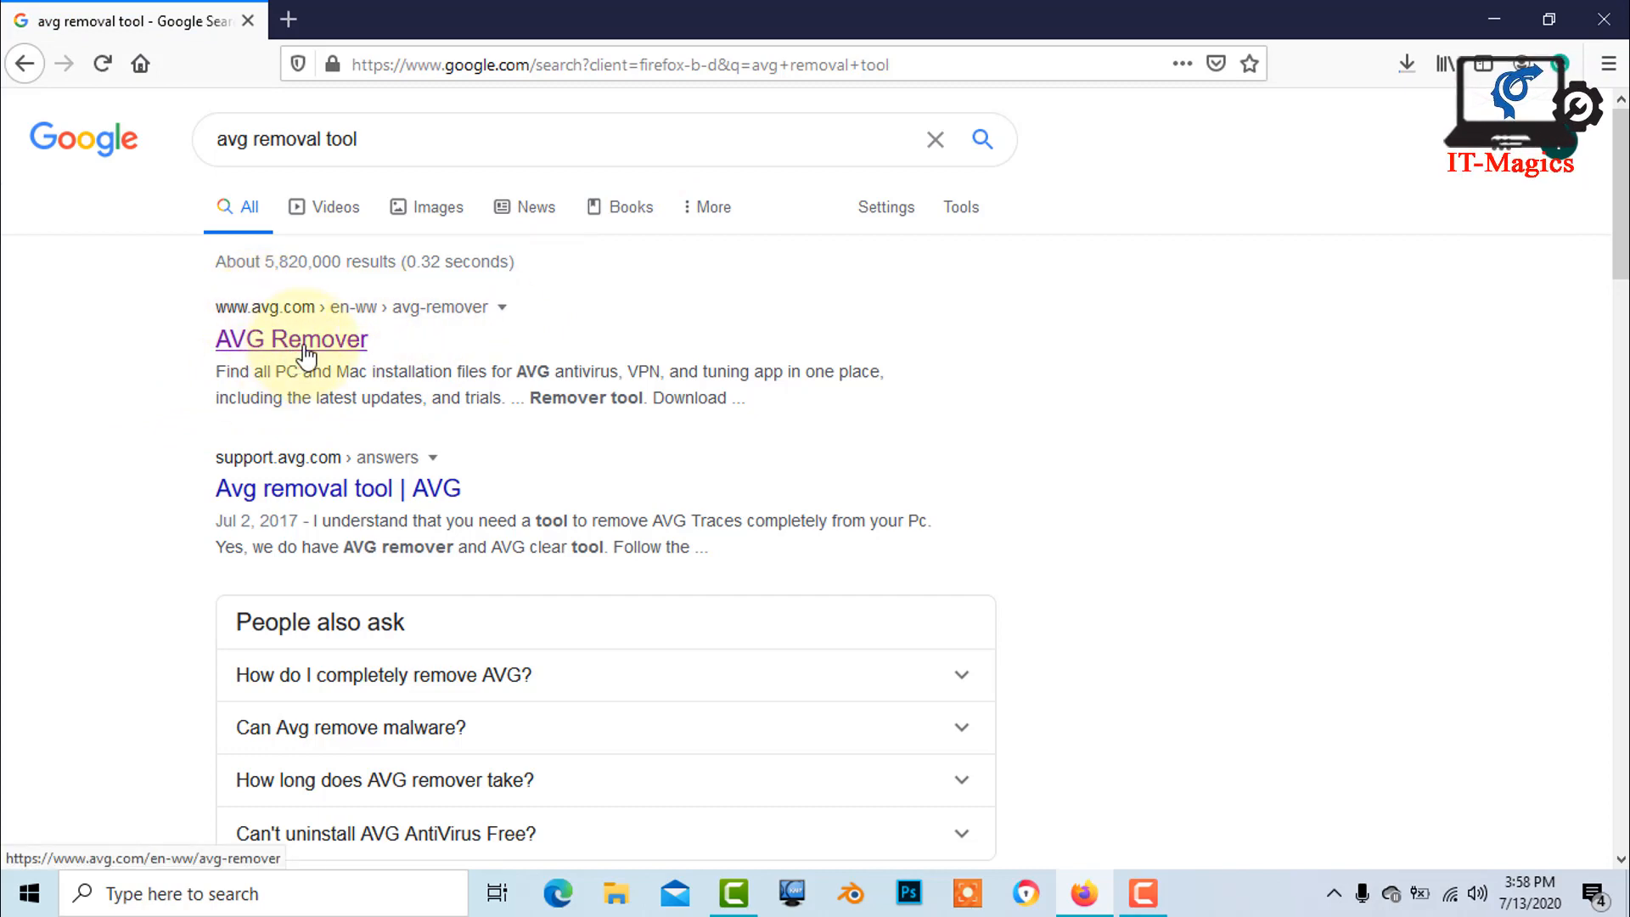
- Go to the AVG Remover result page and download the AVG Clear remover tool
click(292, 340)
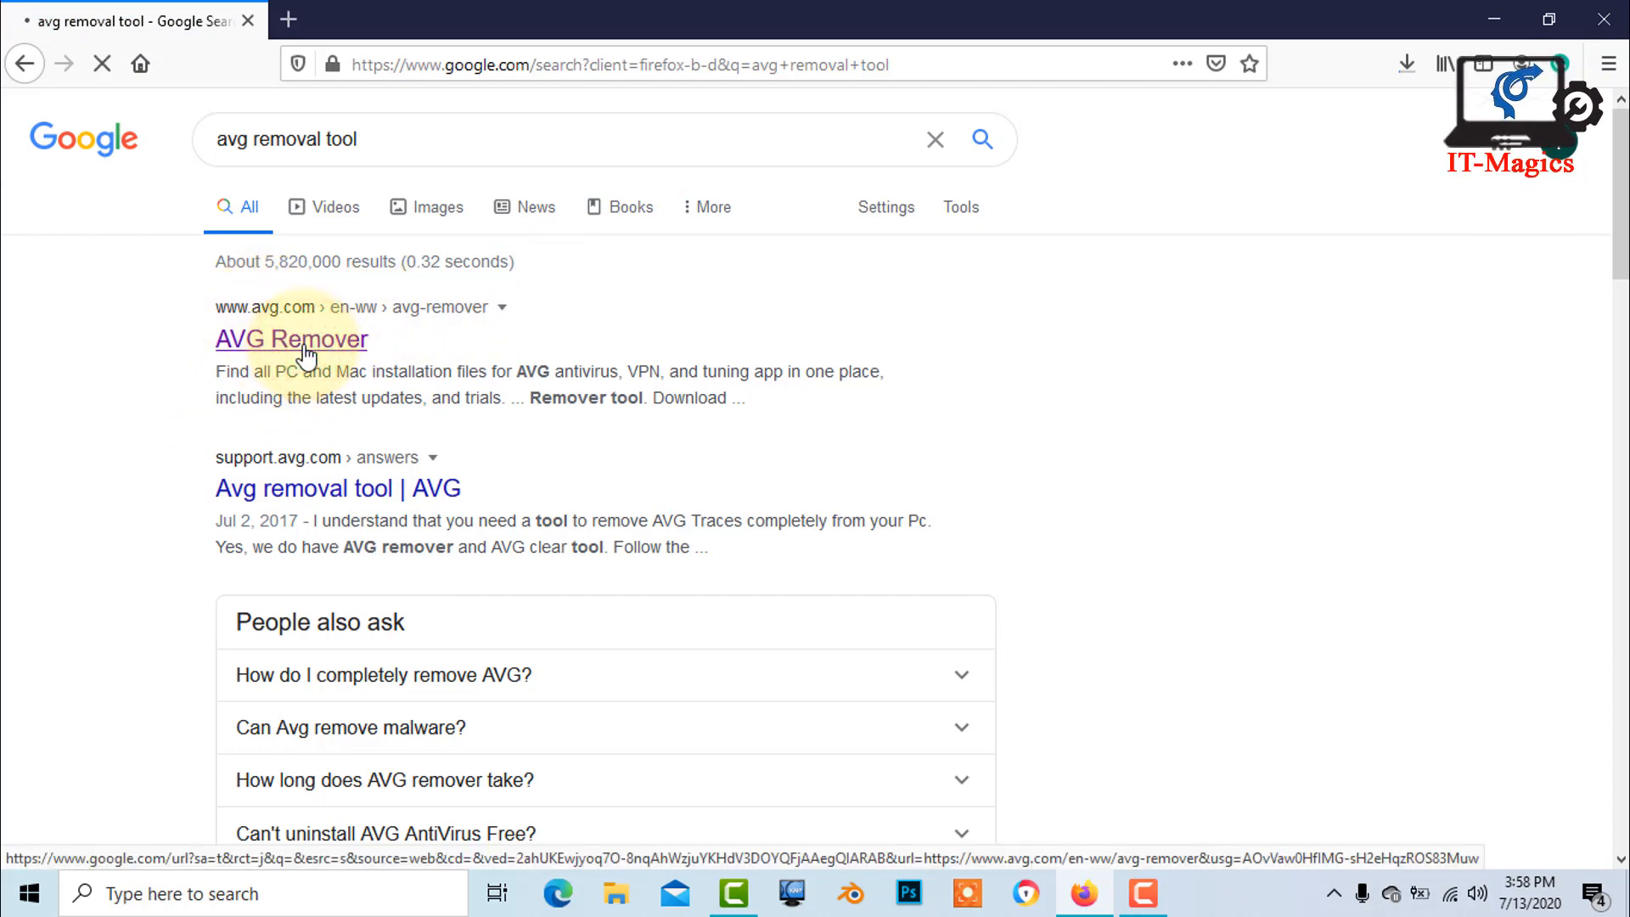
click(292, 339)
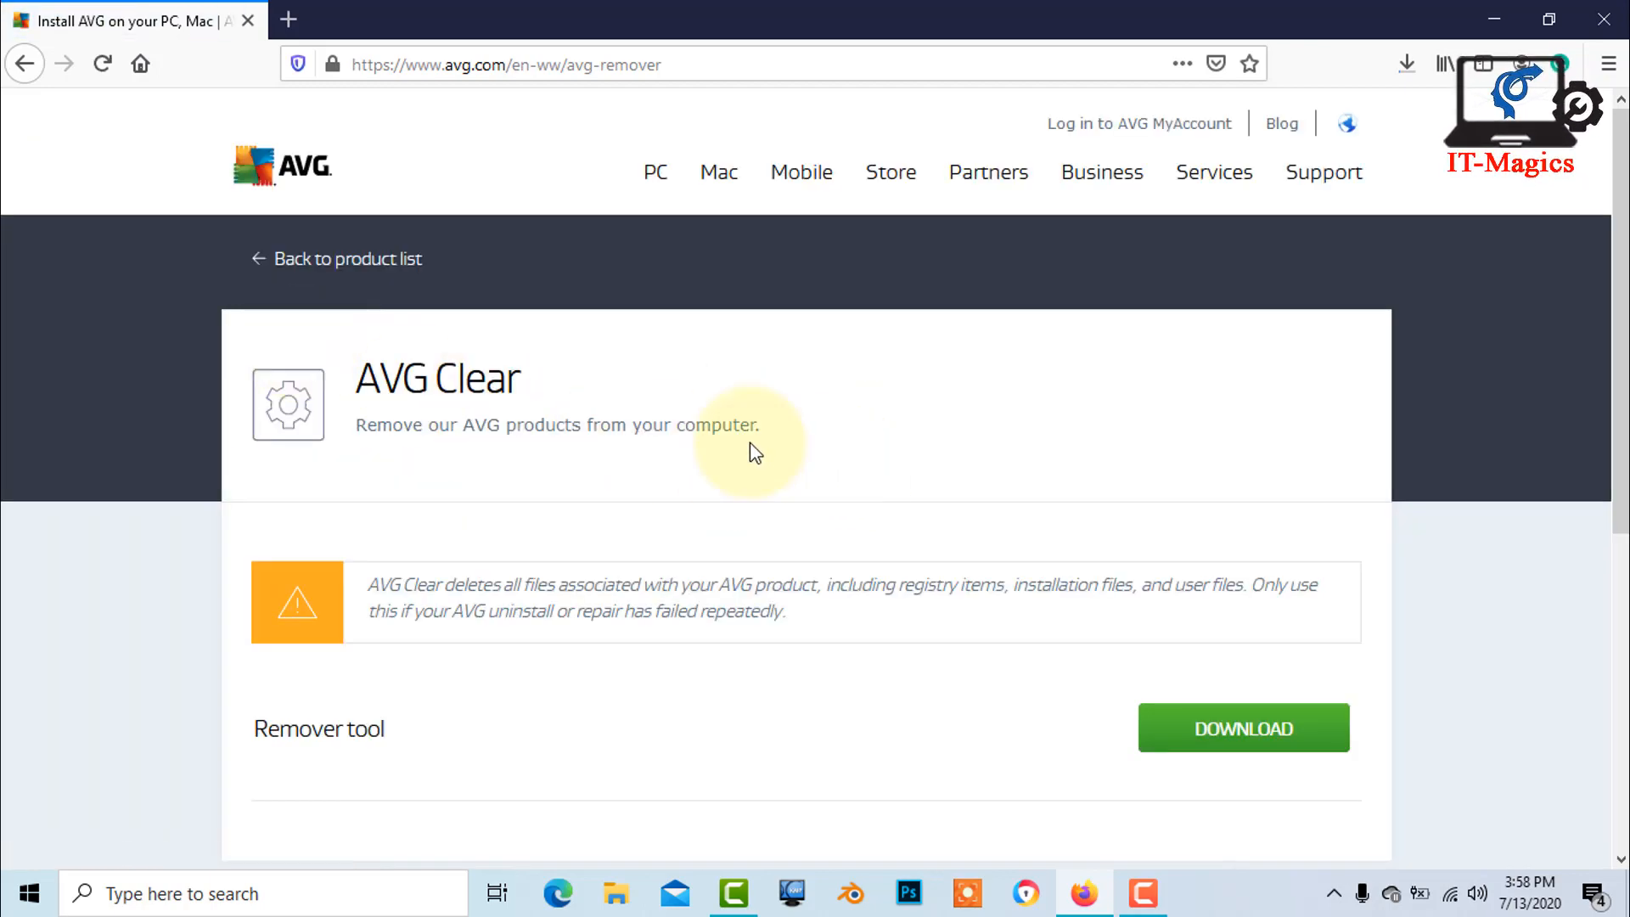
mouse_move(353, 409)
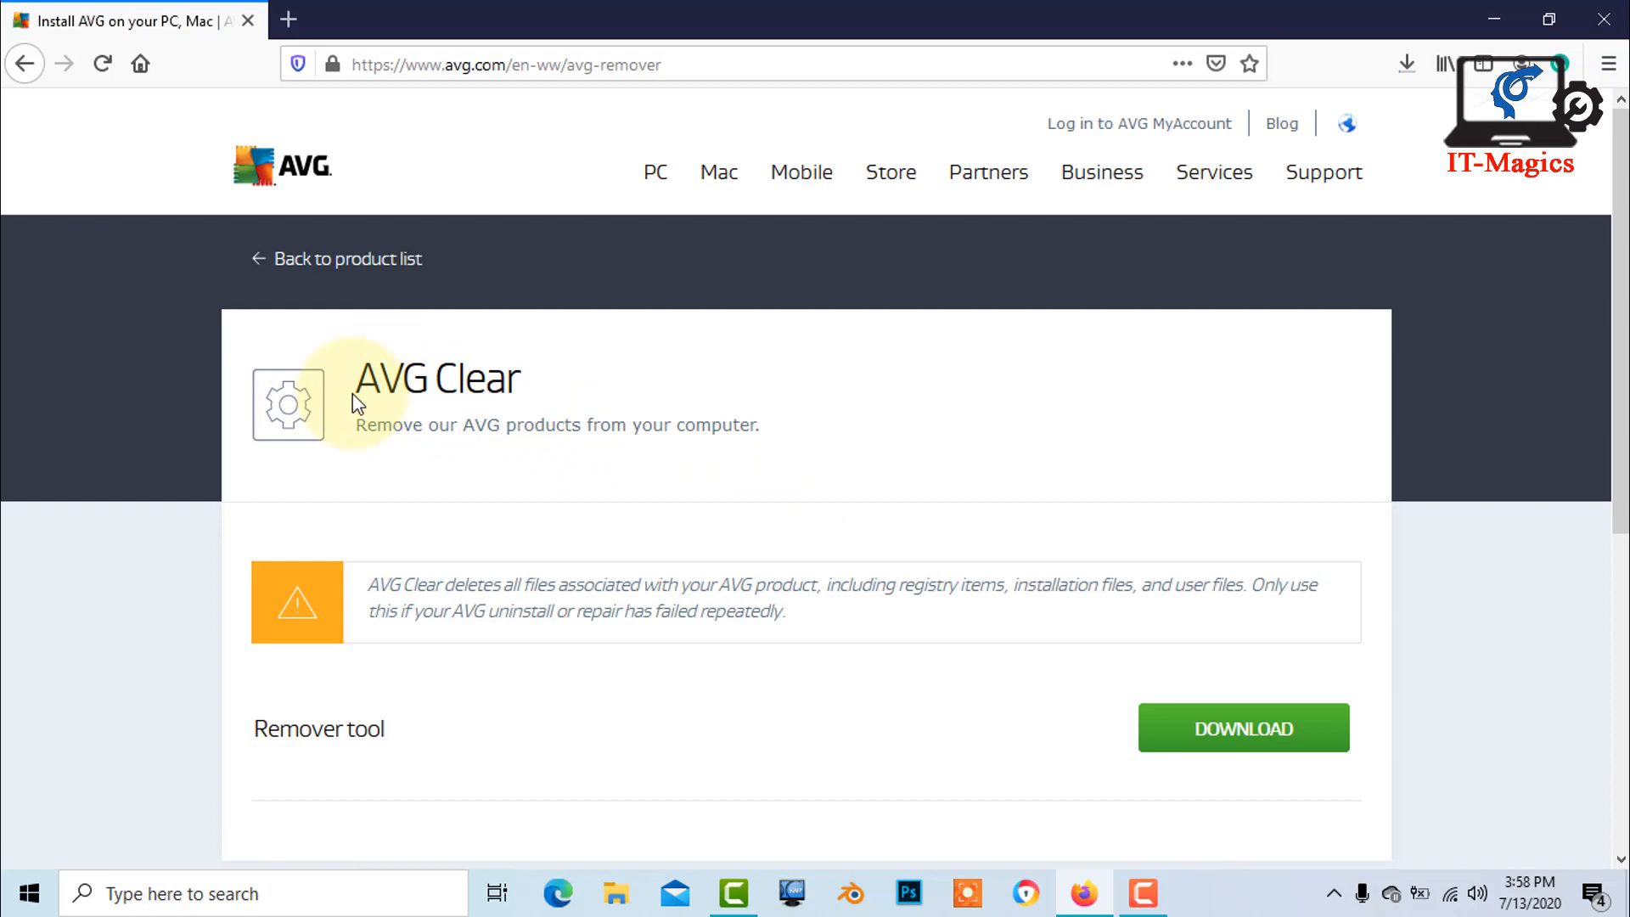
scroll(down, 3)
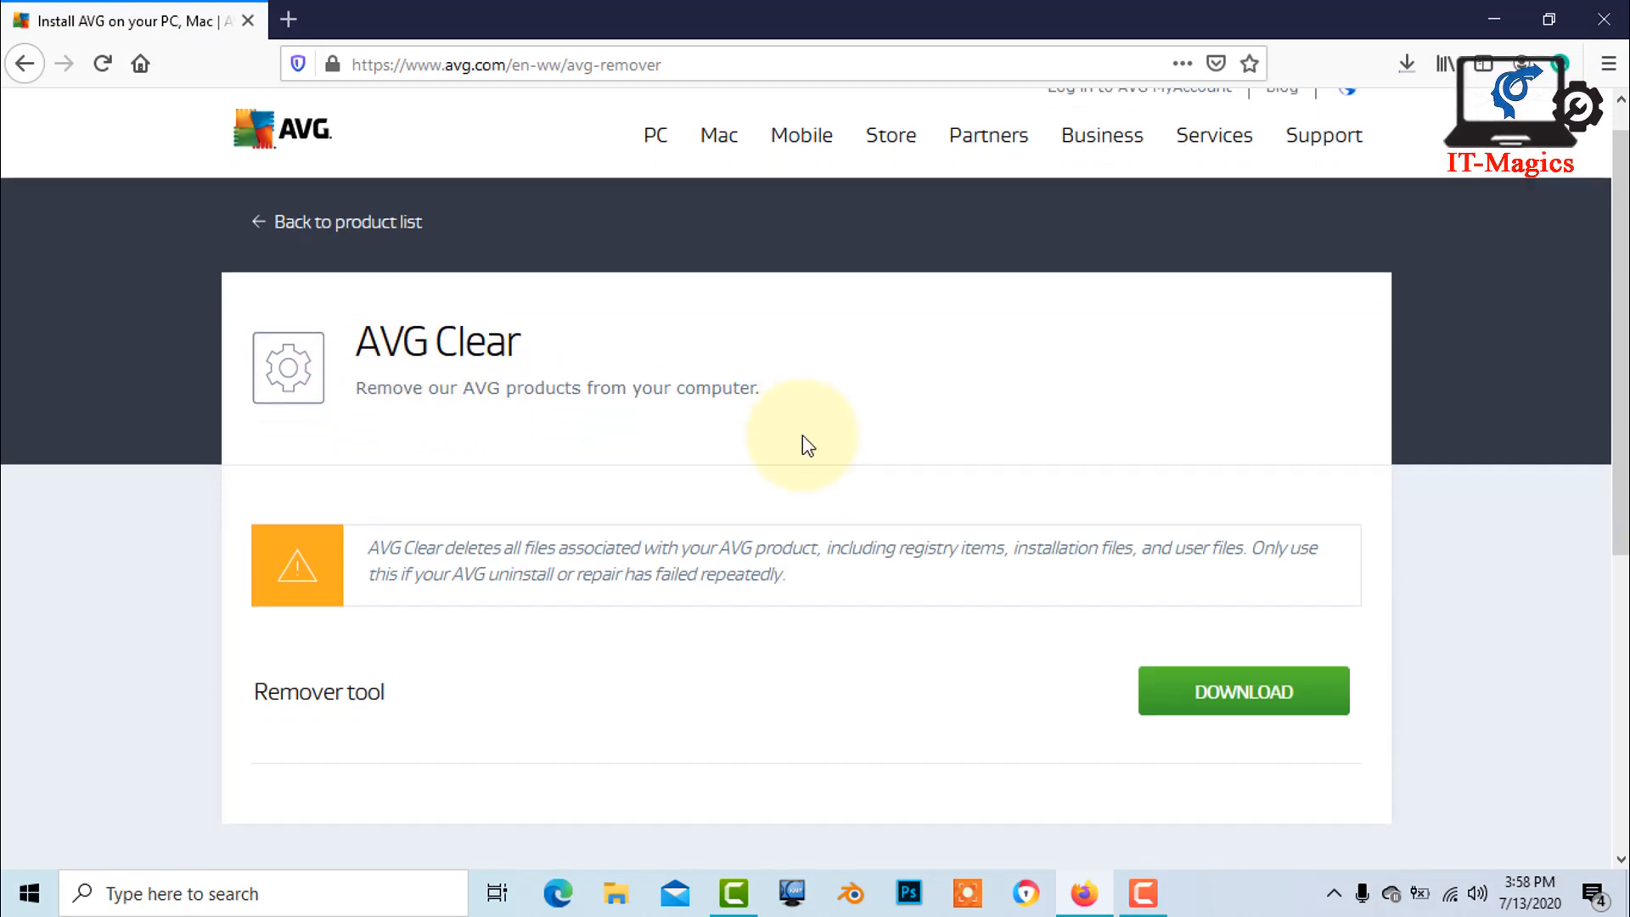
scroll(down, 3)
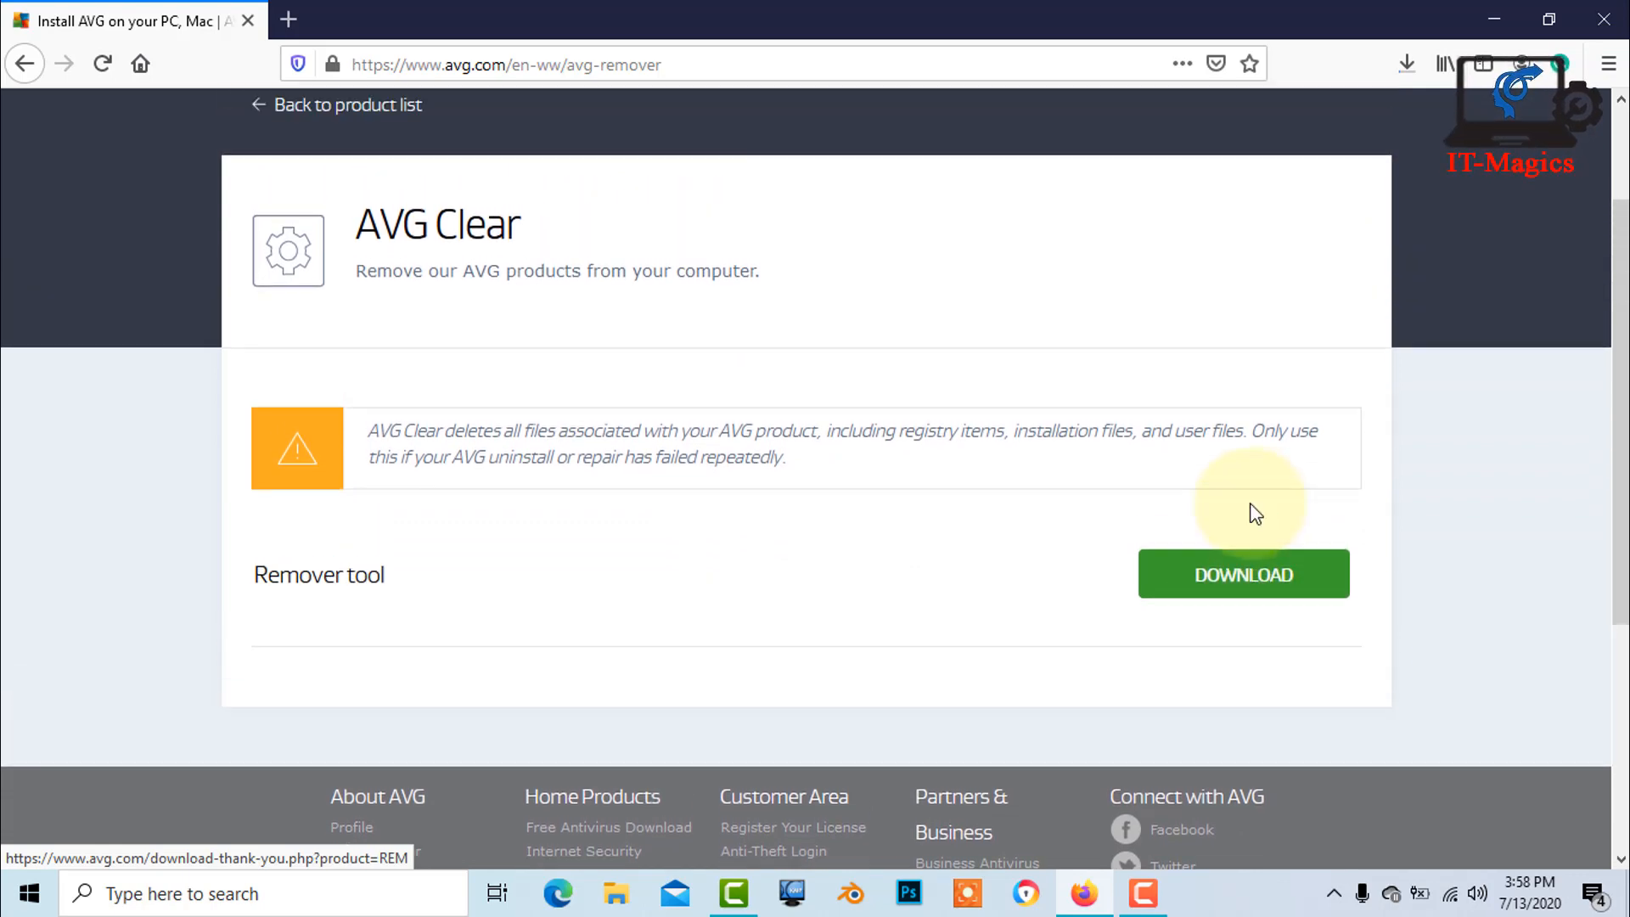
click(1243, 606)
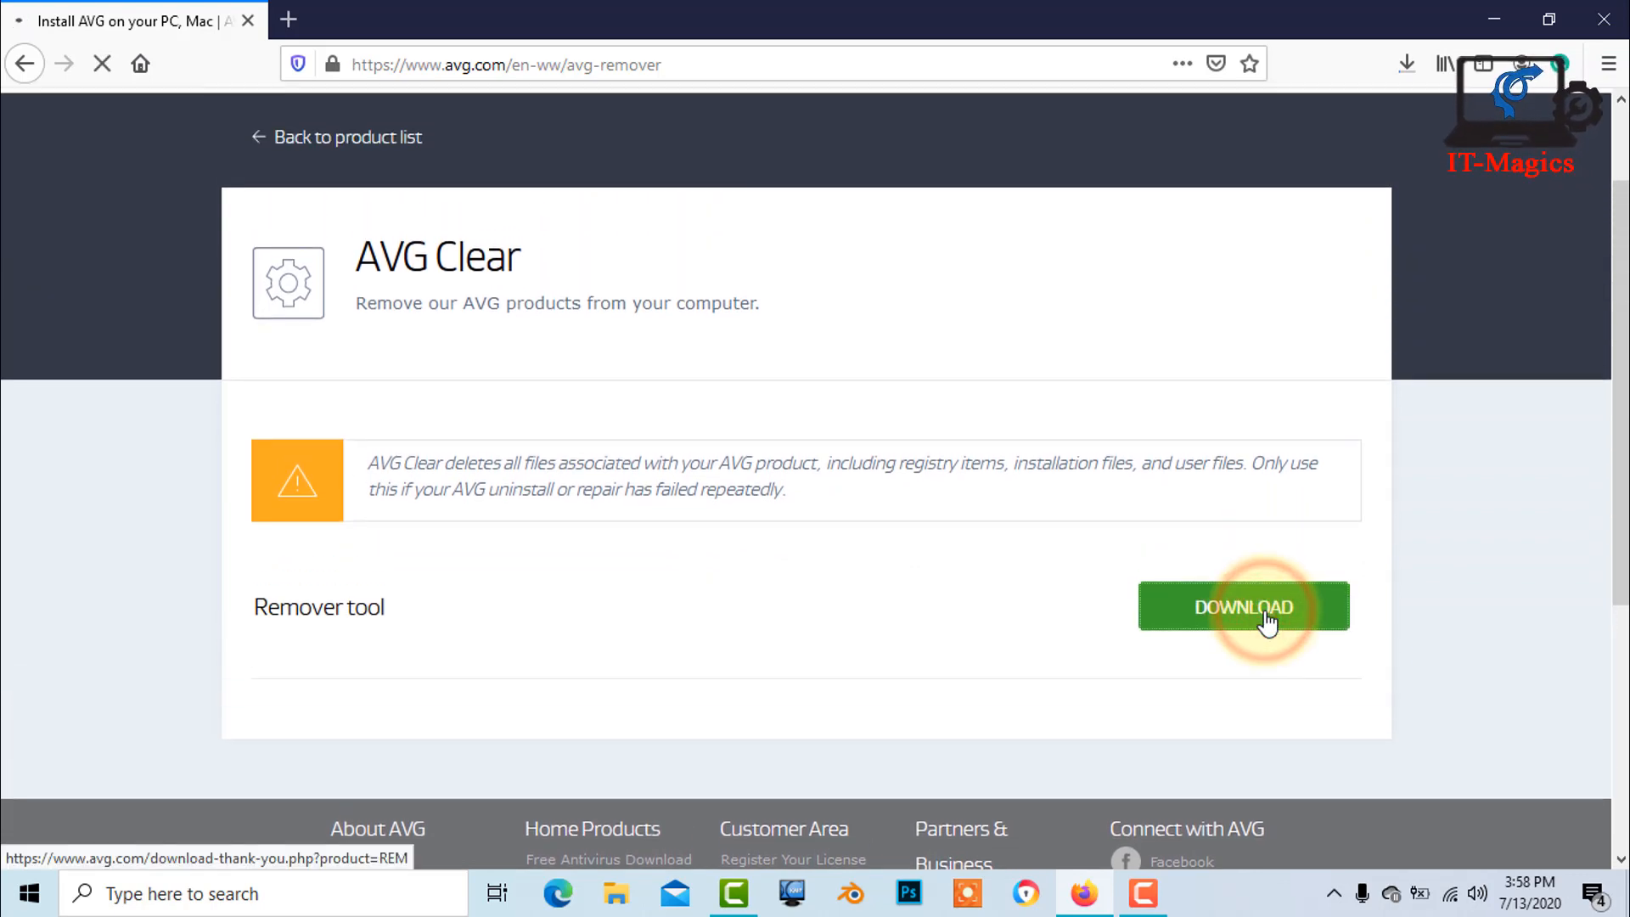
click(1243, 606)
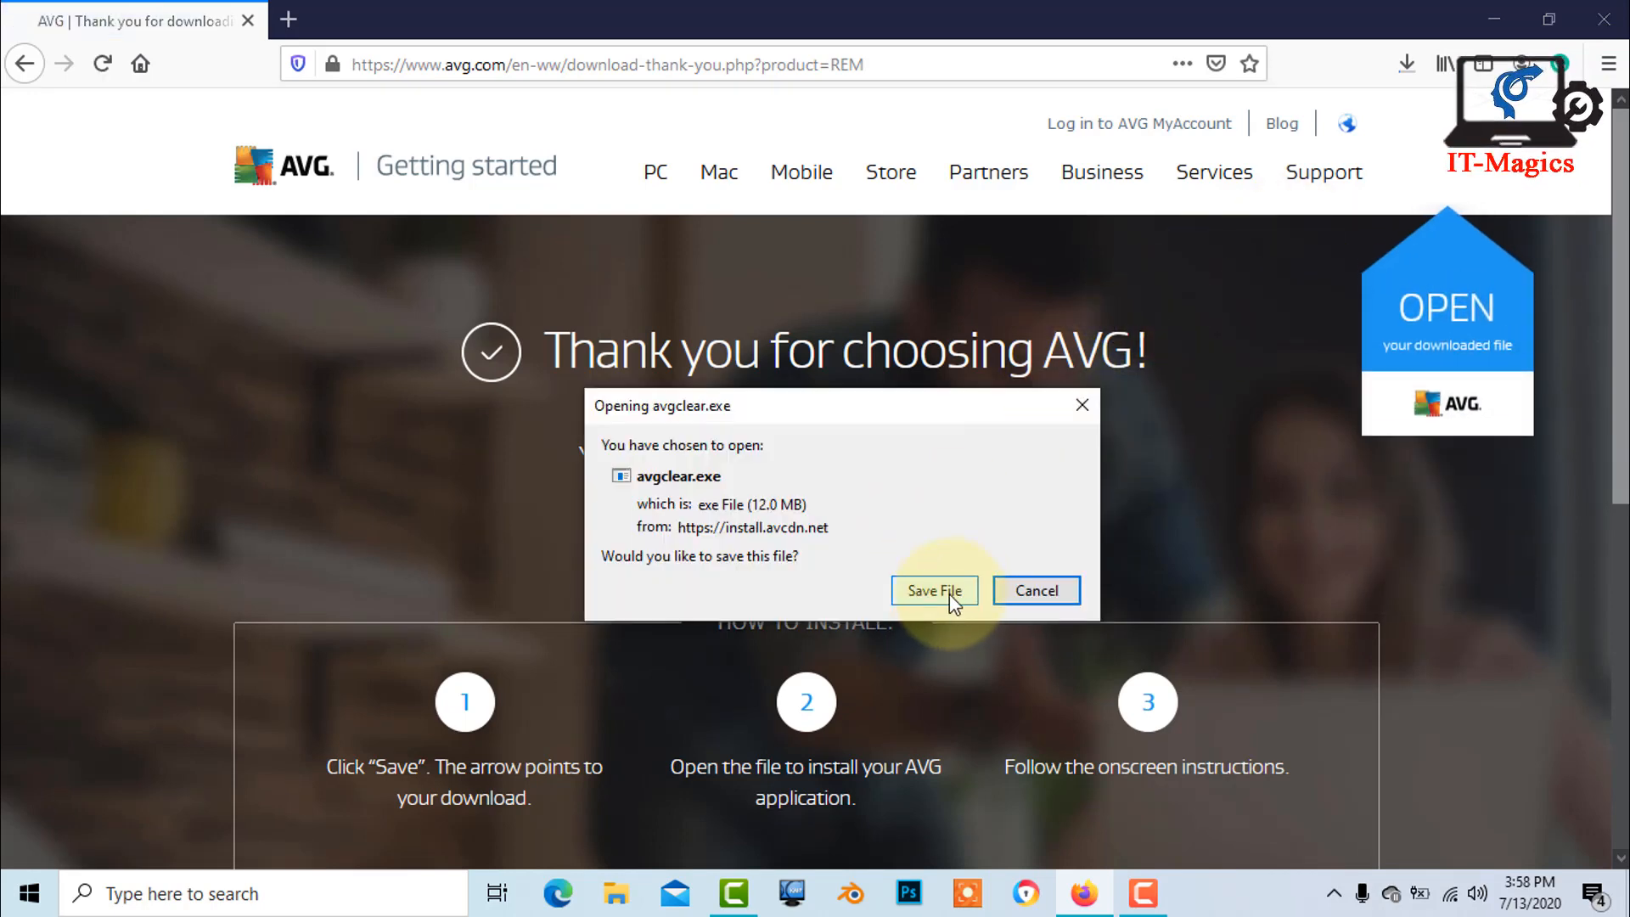
- Save avgclear.exe and launch it from the Firefox downloads
click(933, 591)
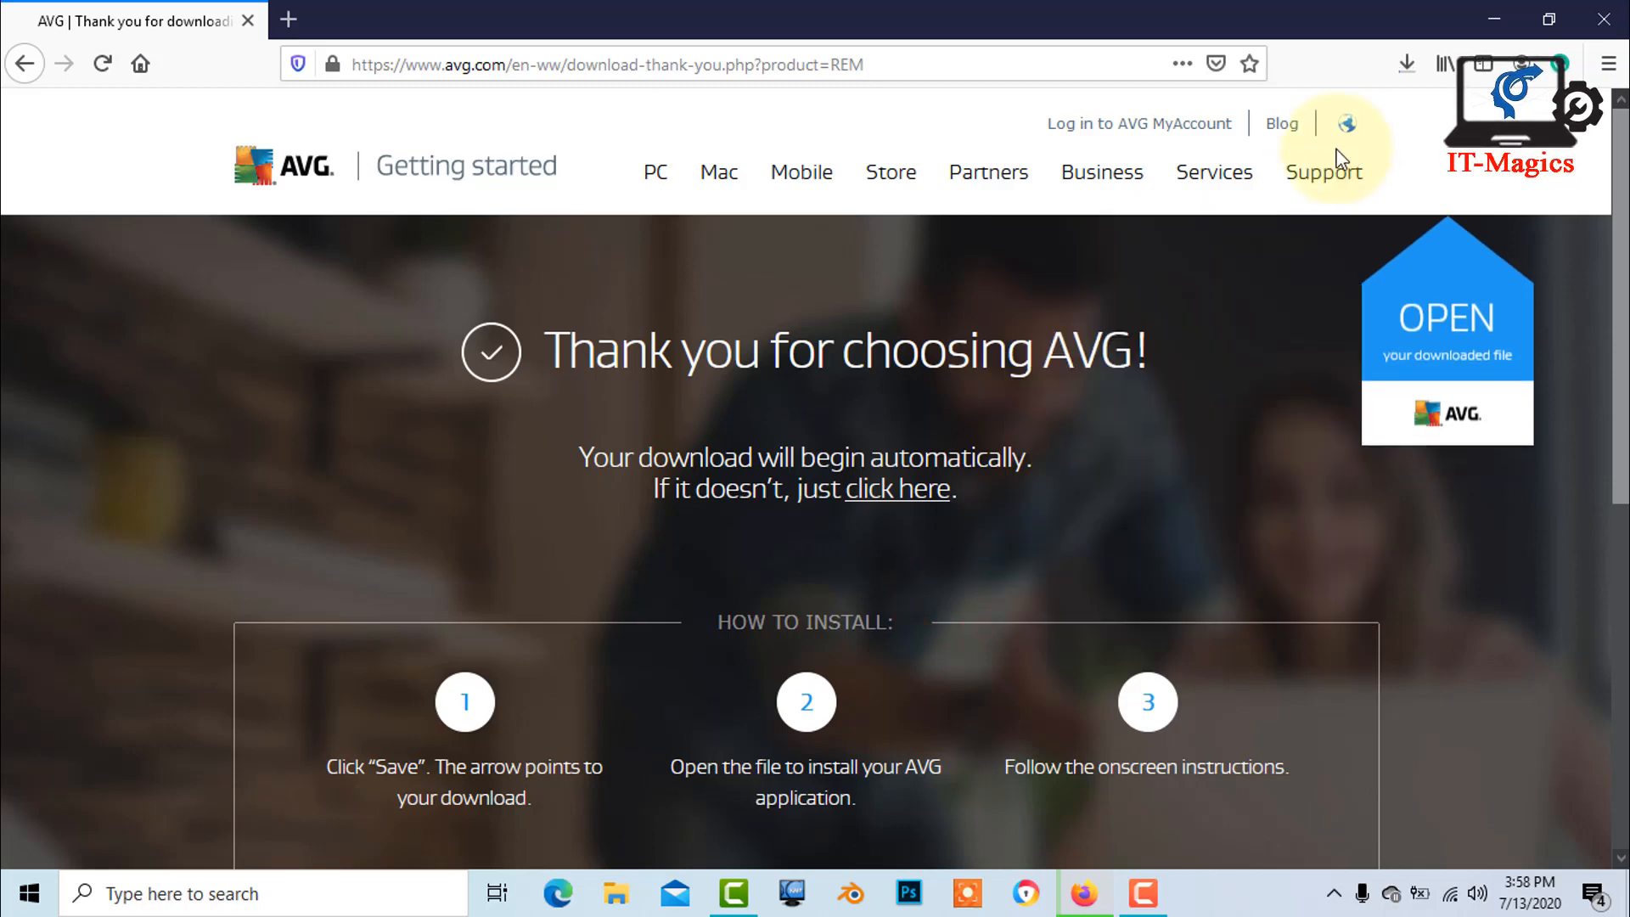
click(1406, 63)
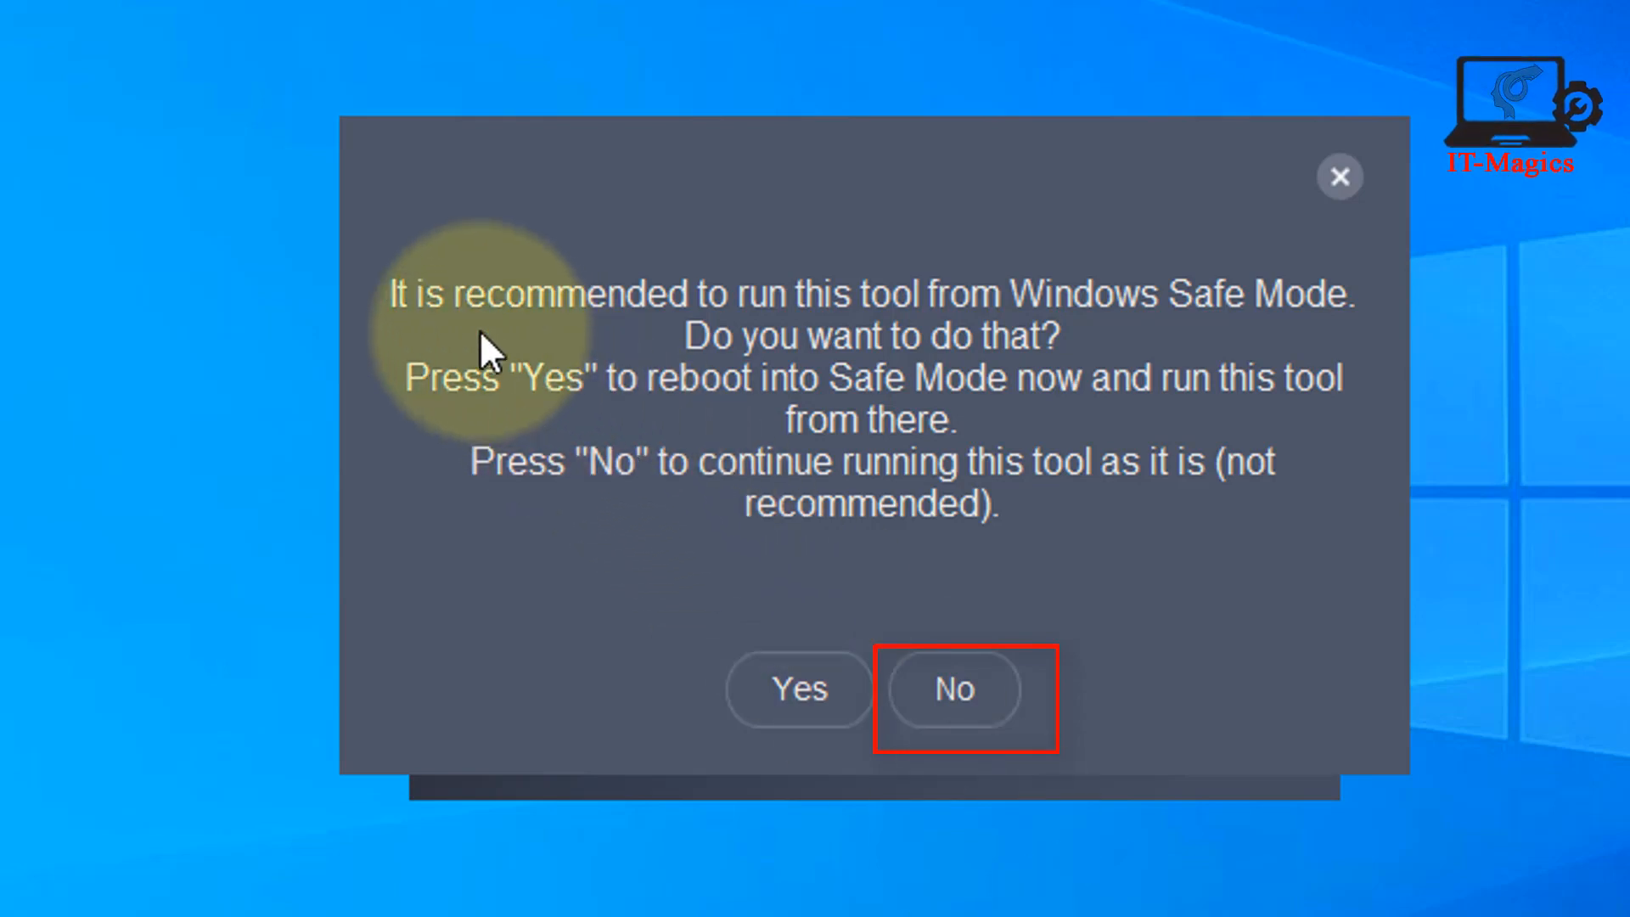
mouse_move(1015, 435)
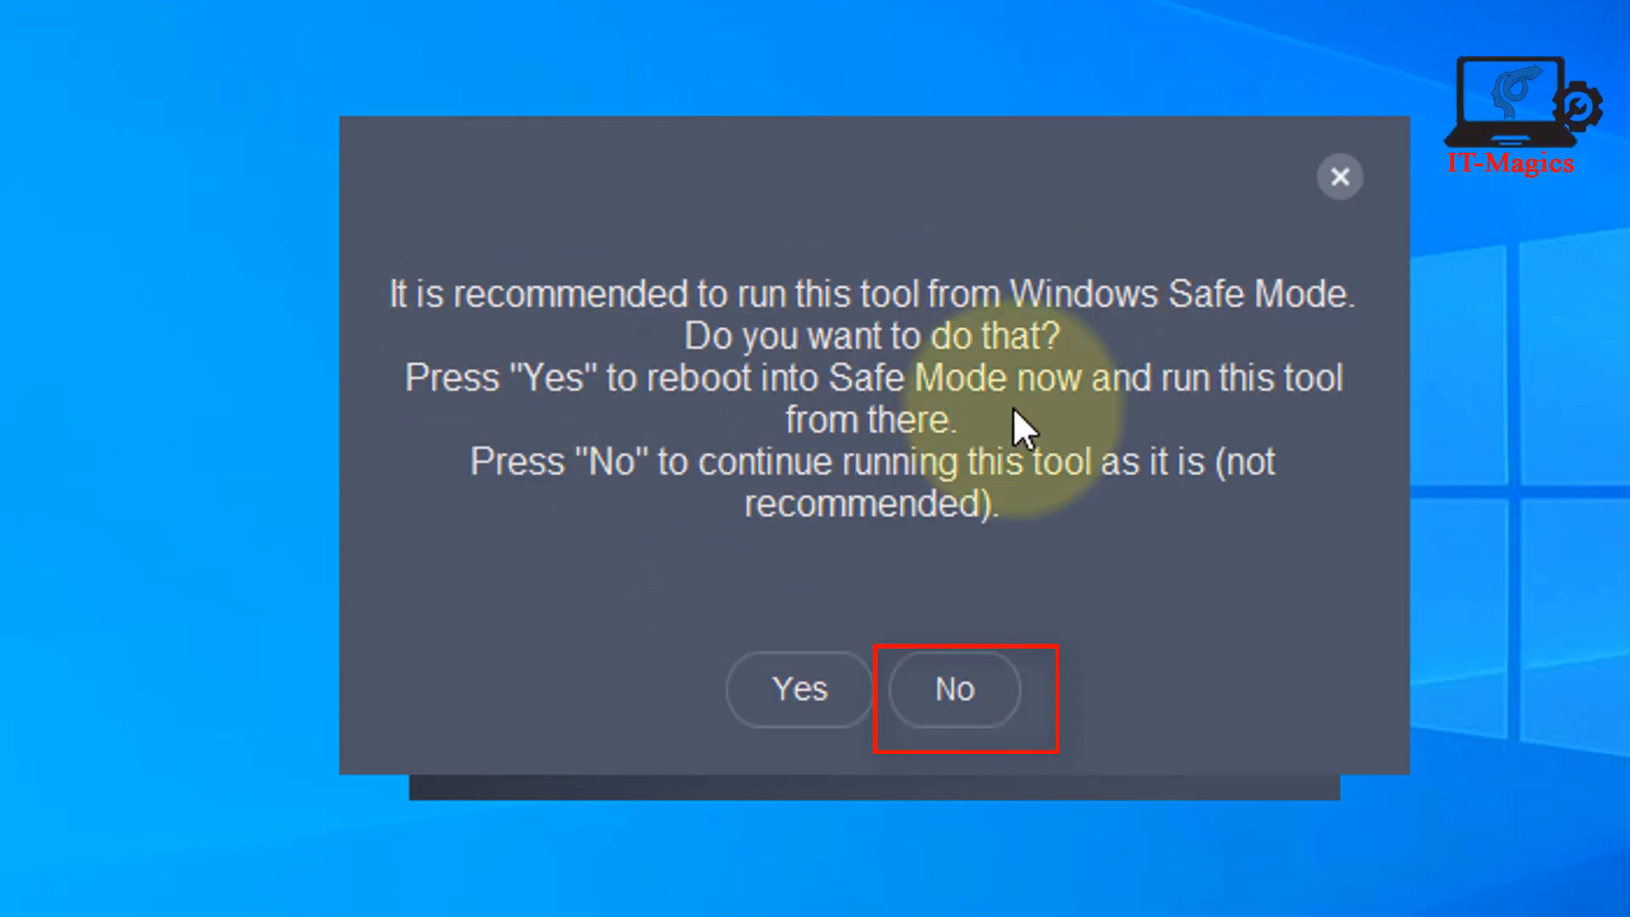
mouse_move(1409, 546)
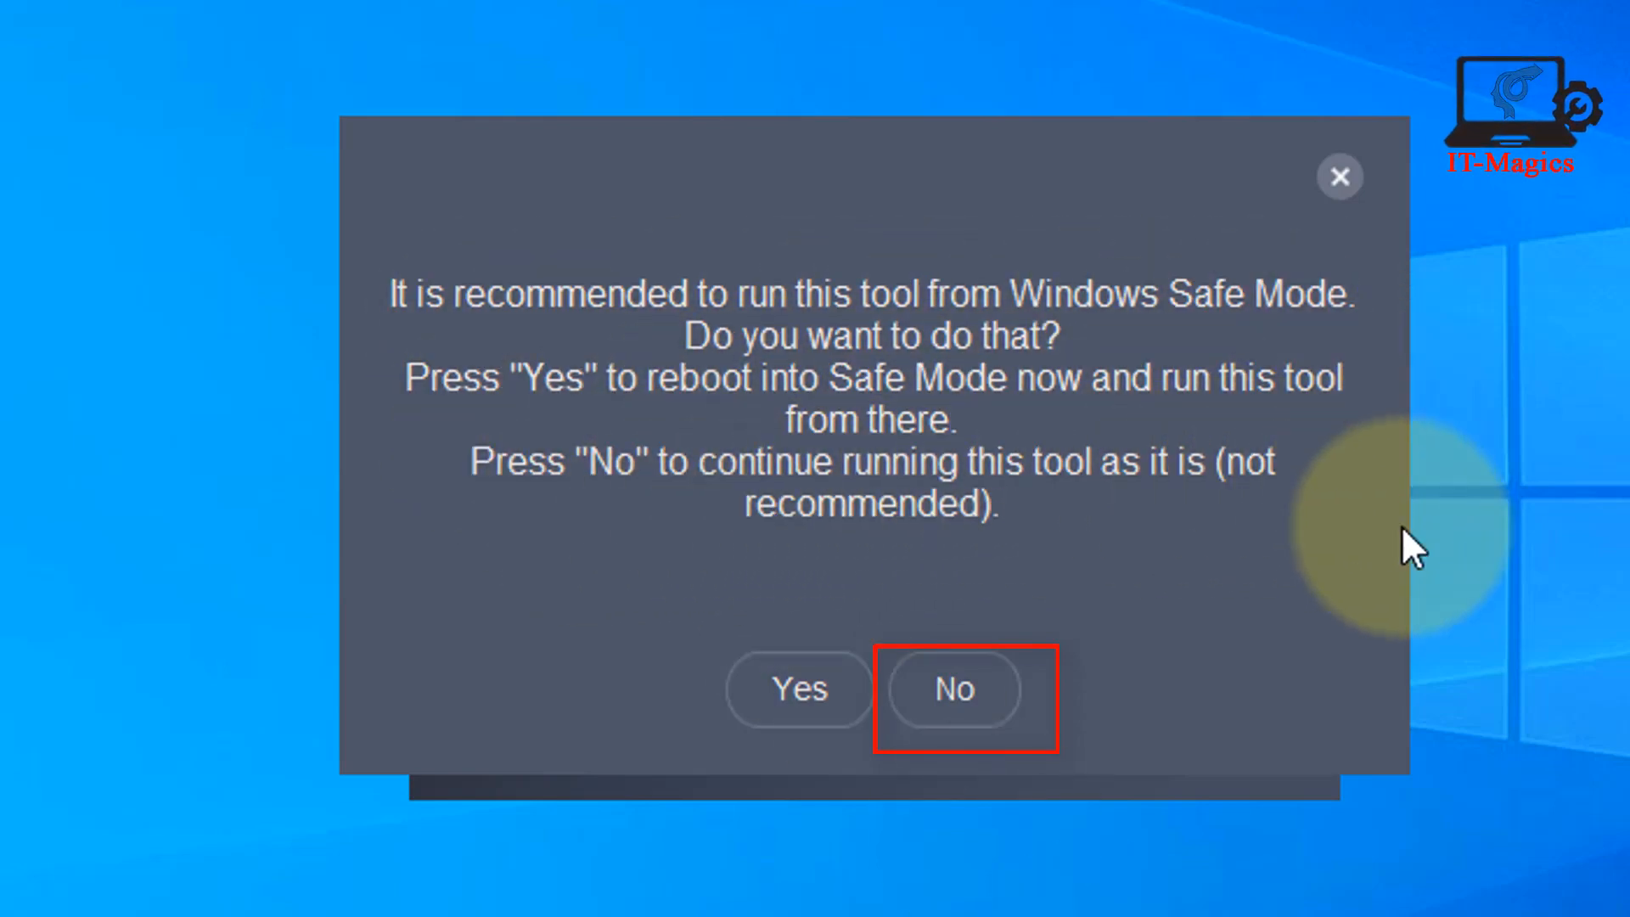
- Decline the Safe Mode reboot so AVG Clear continues running normally
click(954, 689)
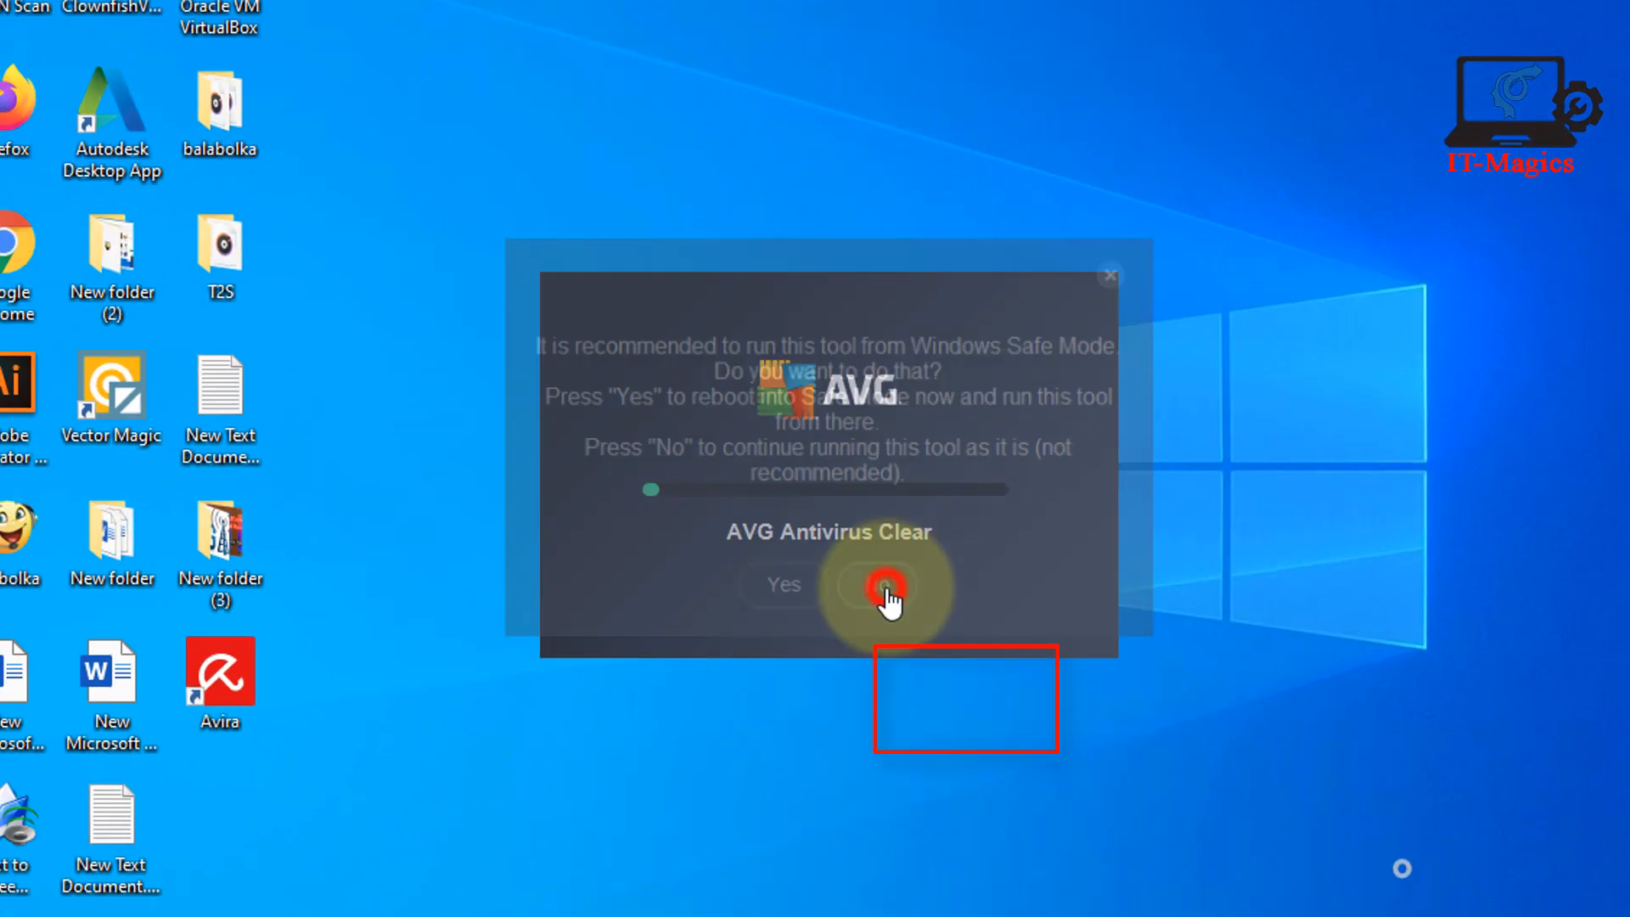
click(879, 586)
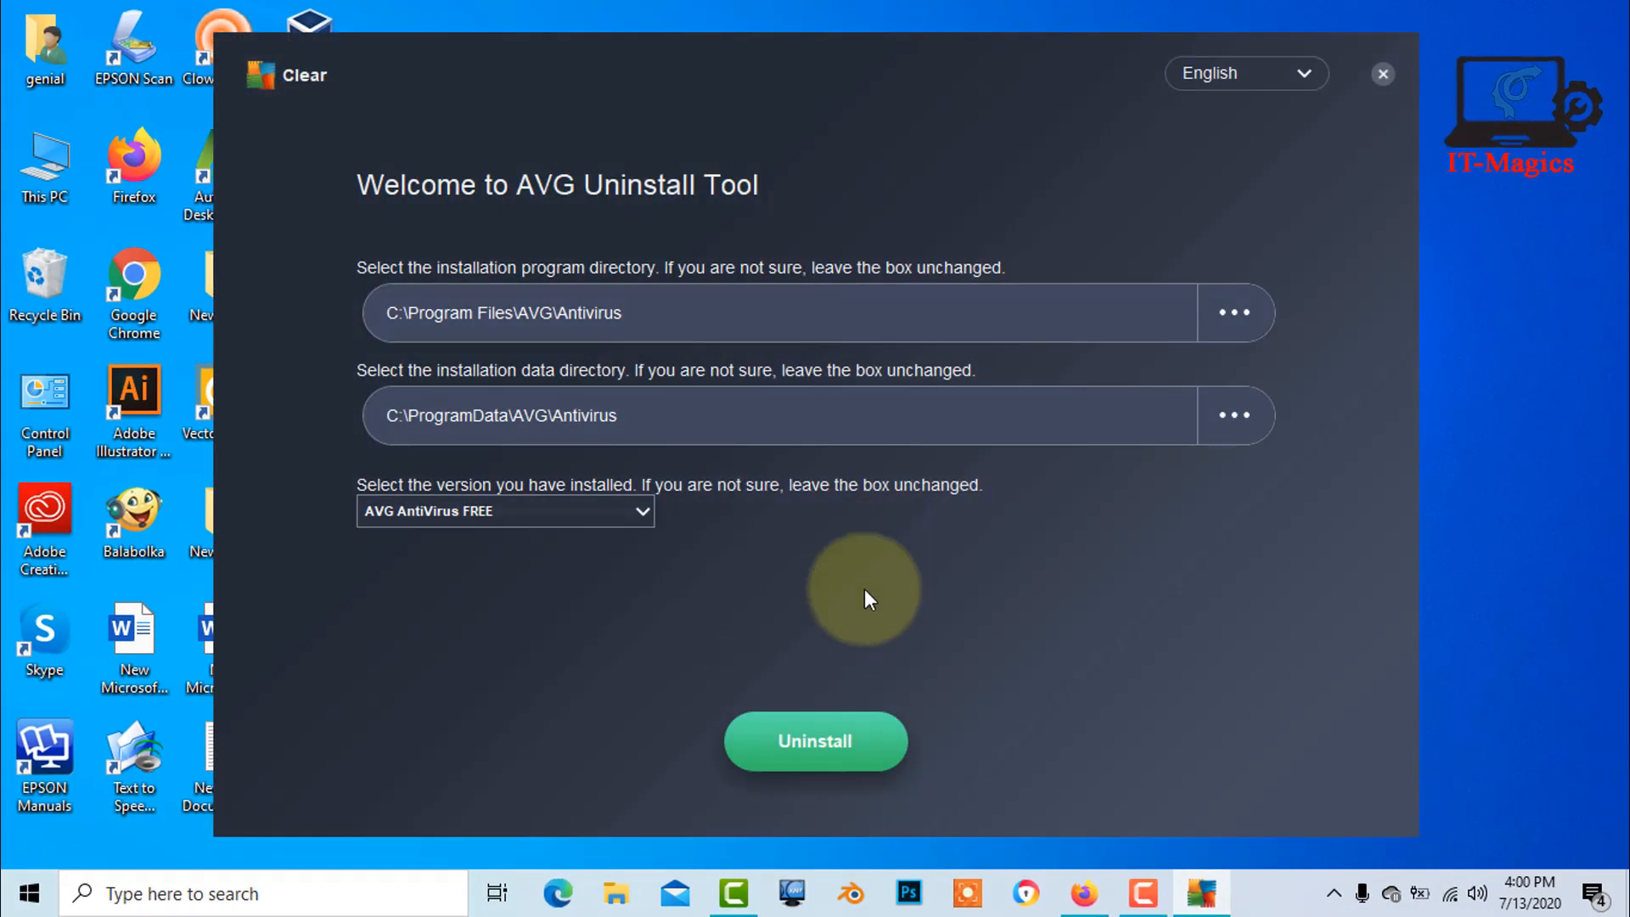
mouse_move(718, 516)
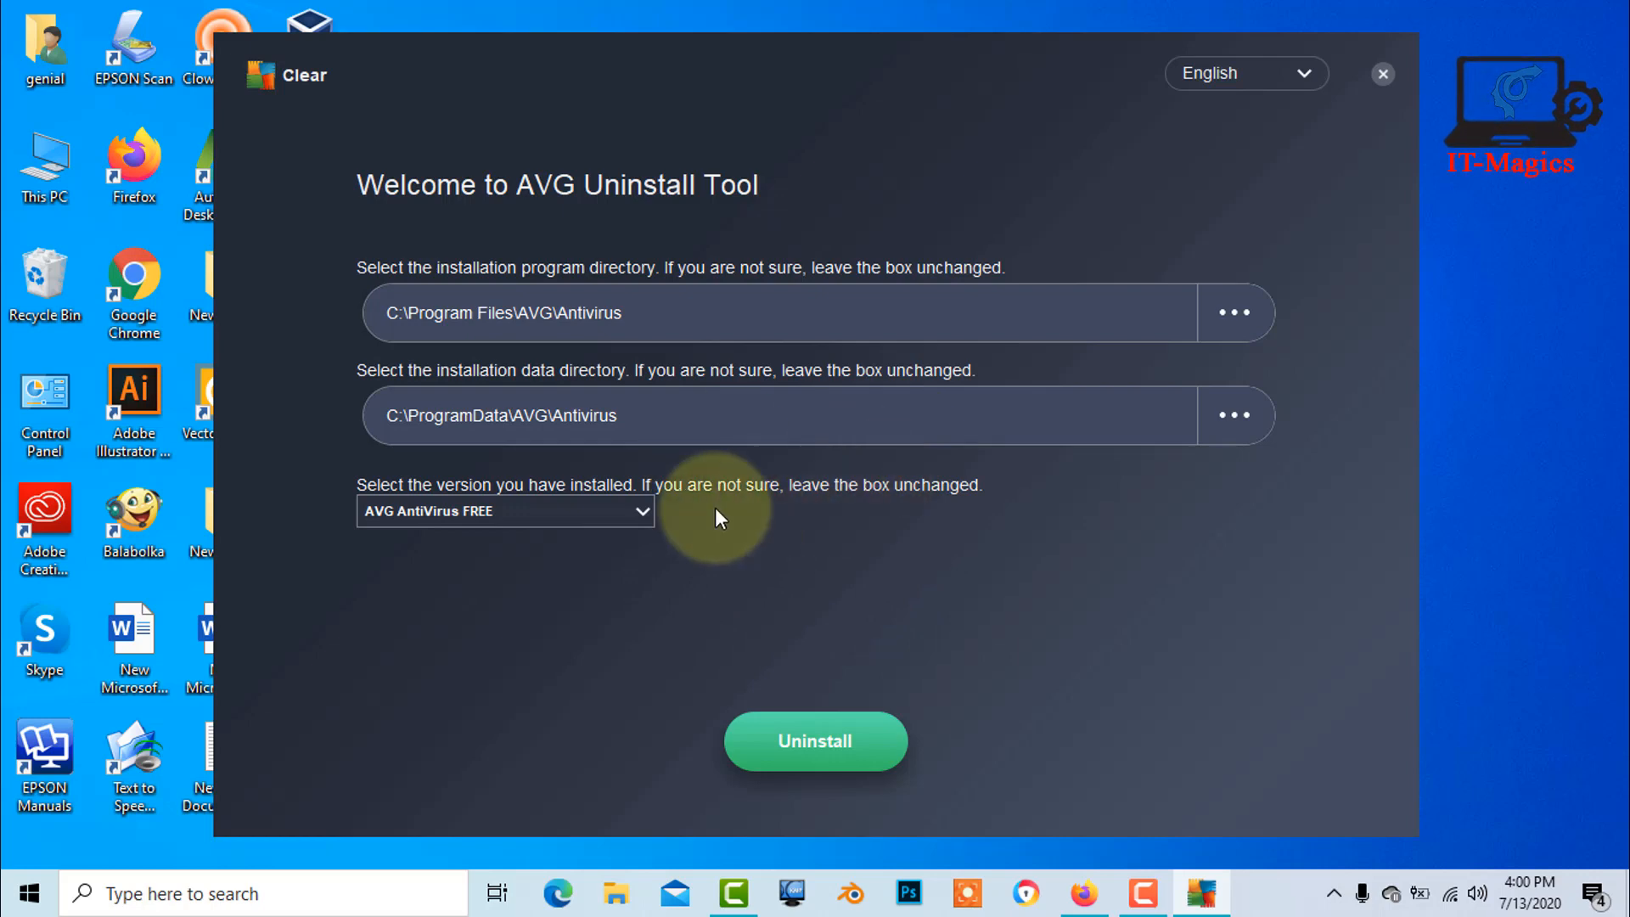
- Choose AVG AntiVirus FREE as the installed version and start the uninstall
click(638, 511)
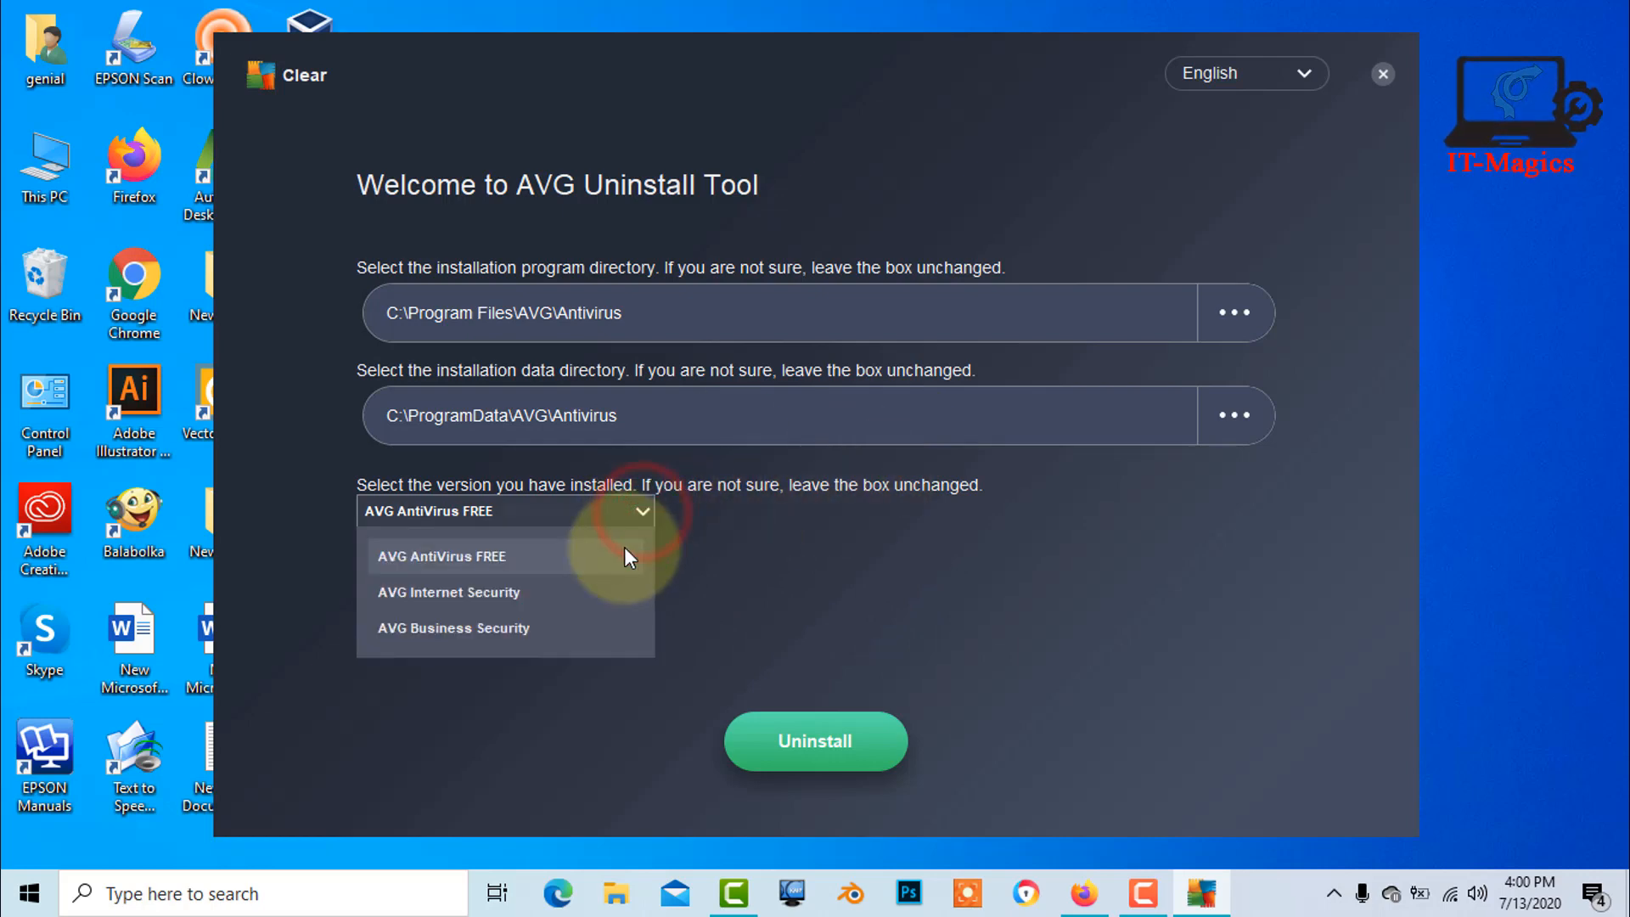
click(439, 555)
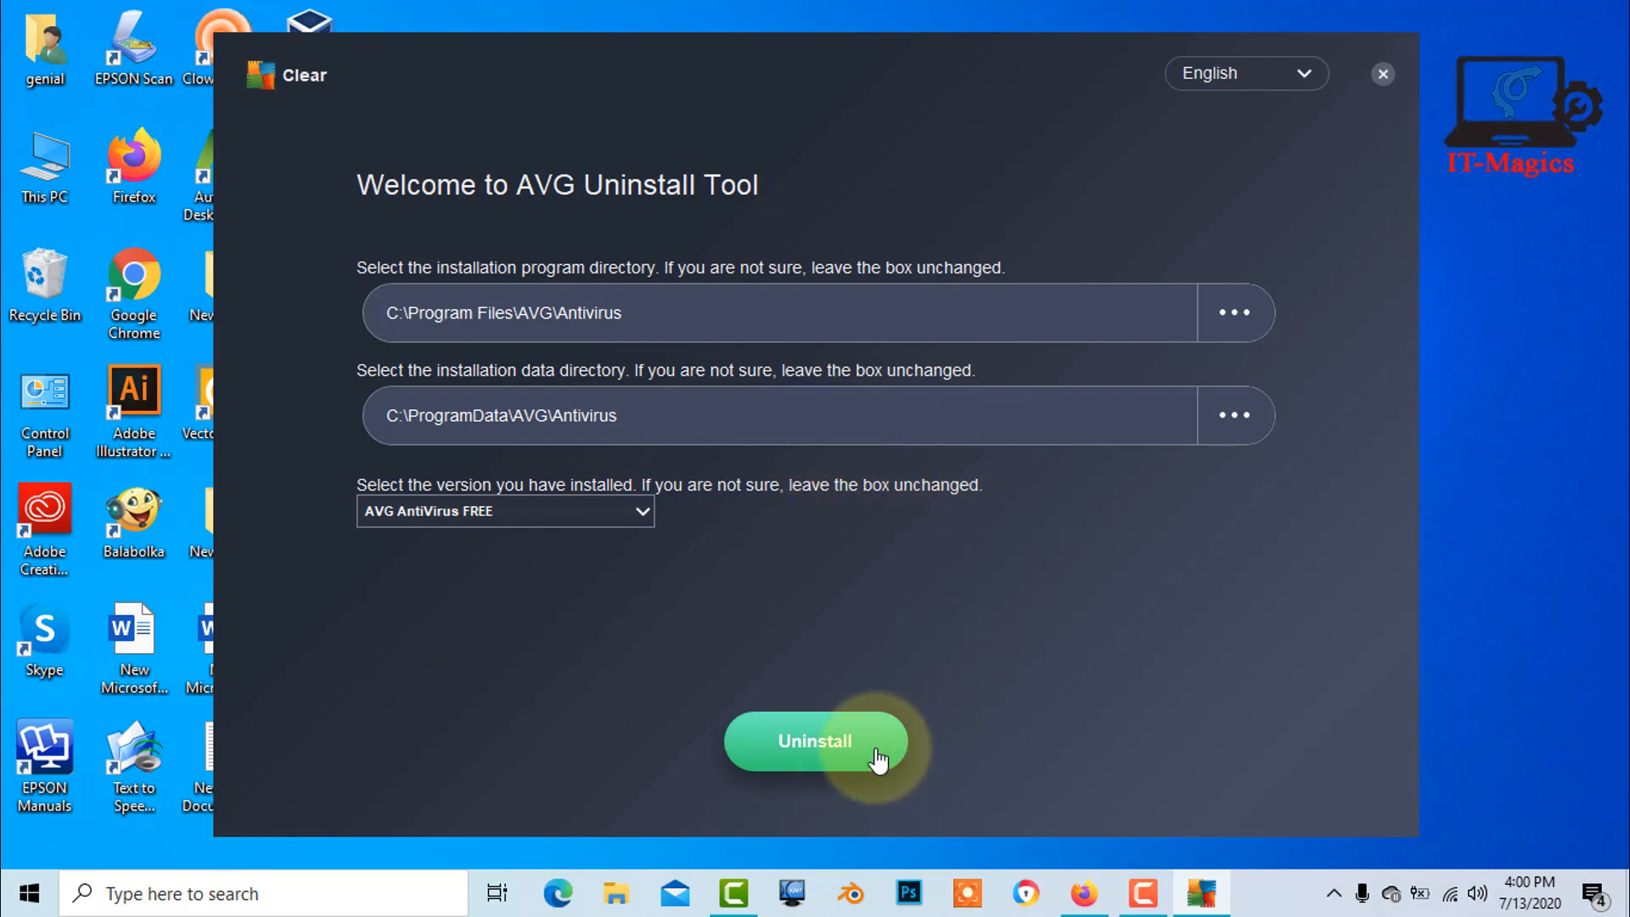
mouse_move(842, 777)
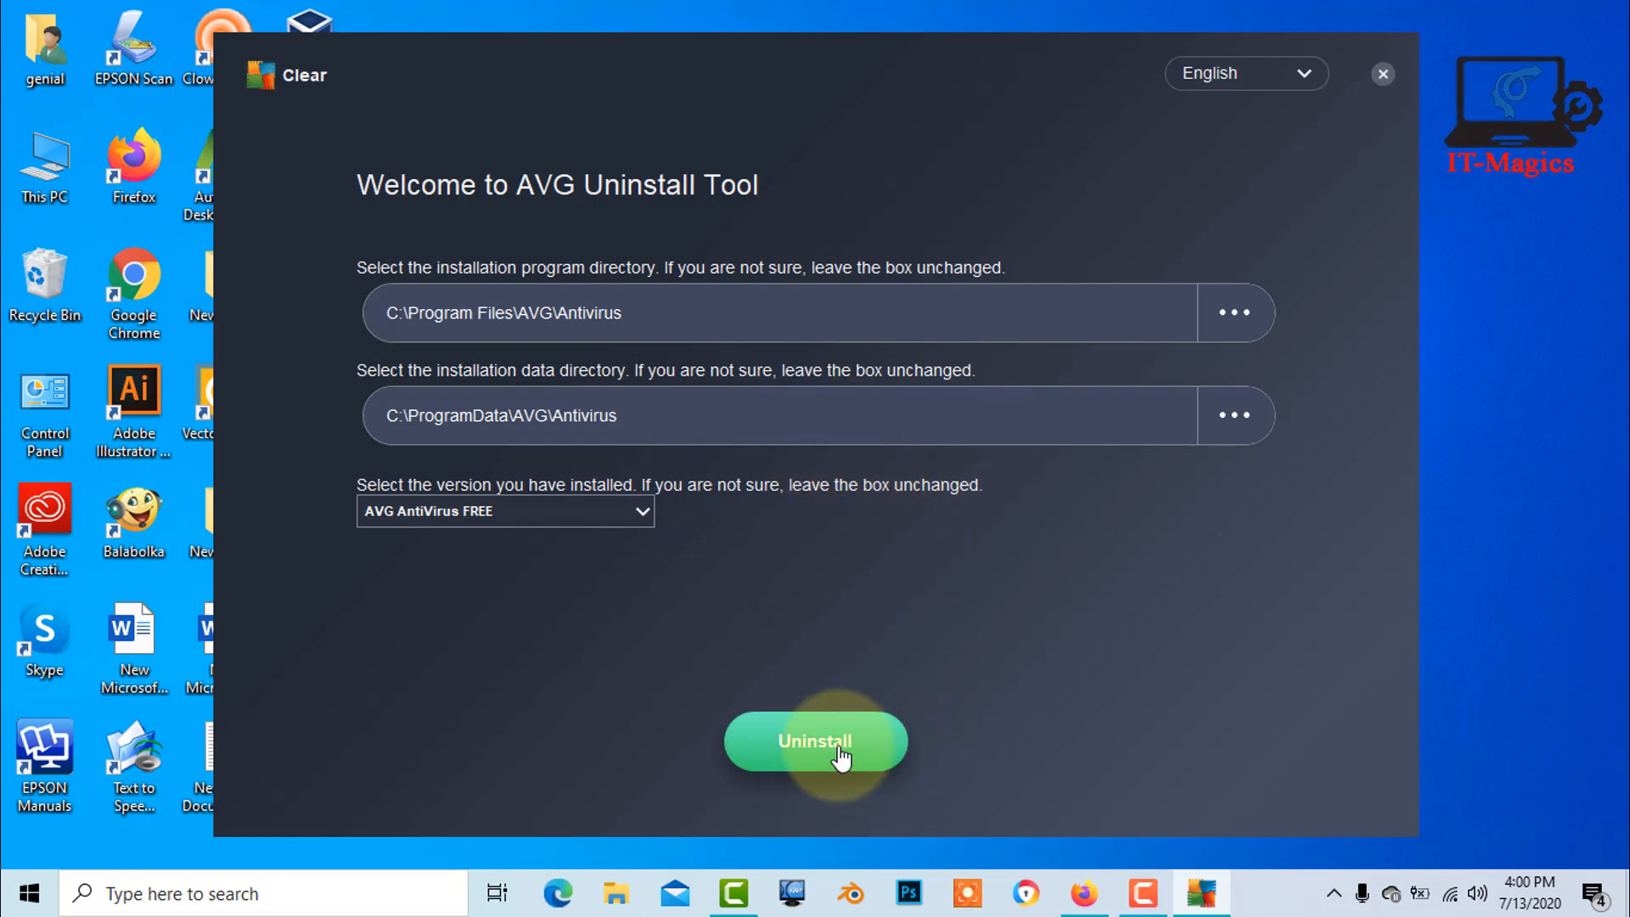
click(815, 741)
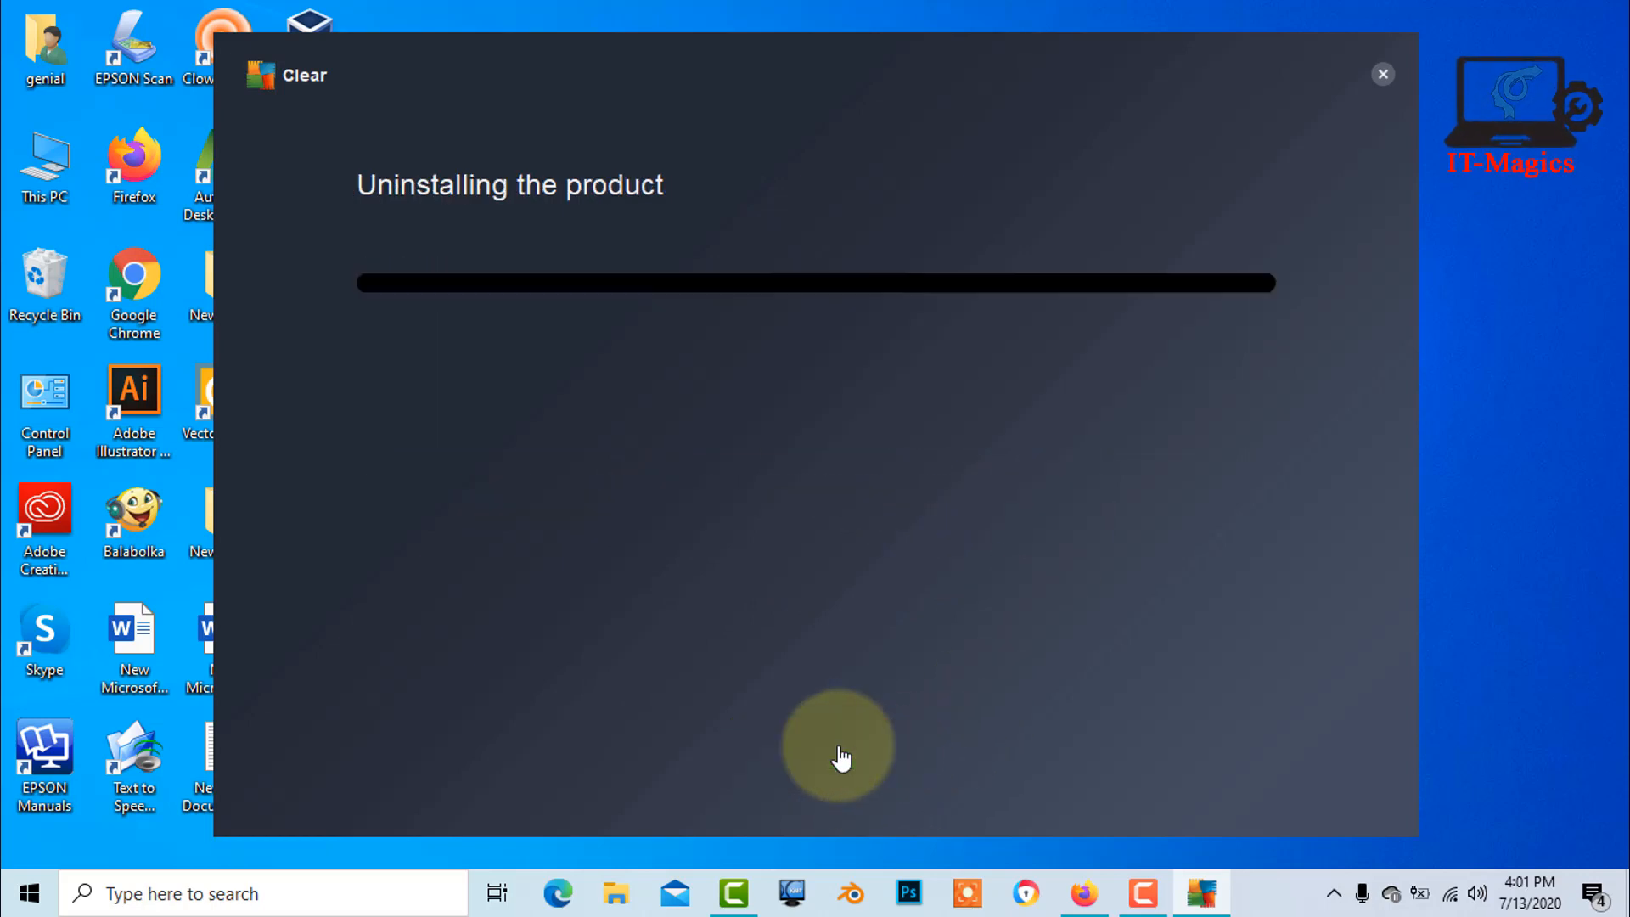